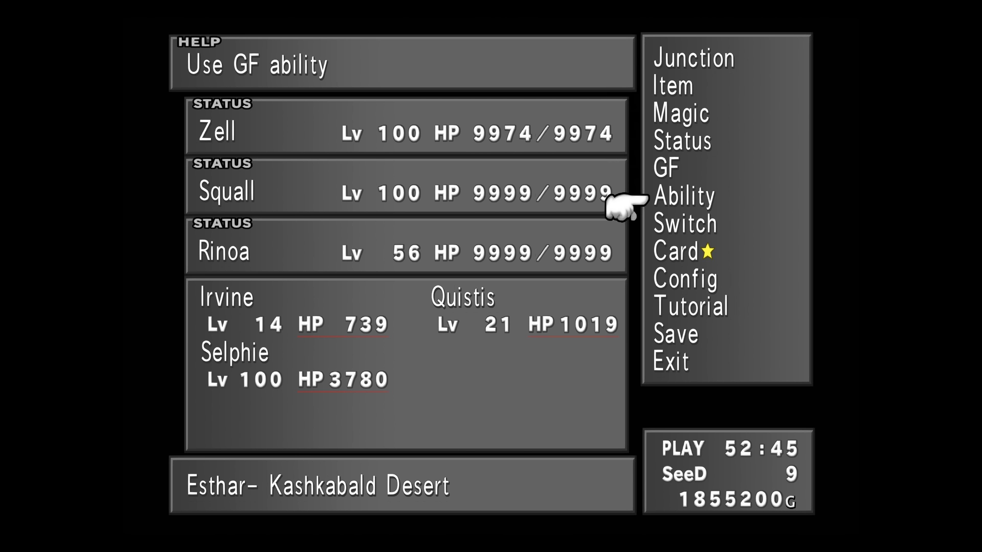
View Squall's Status screen from the restyled teal party menu, then return to the menu.
{"action": "left_click", "coordinate": [678, 141]}
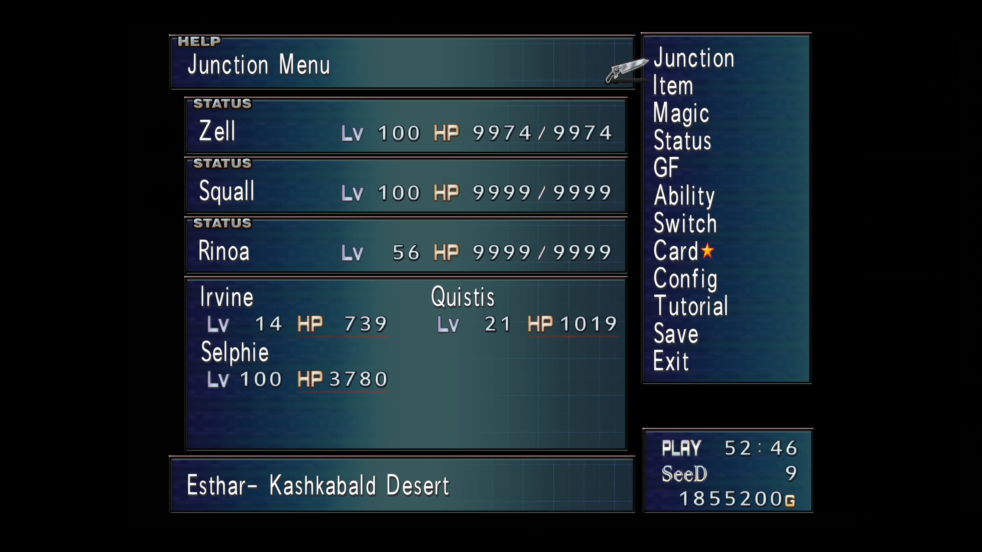
{"action": "mouse_move", "coordinate": [672, 86]}
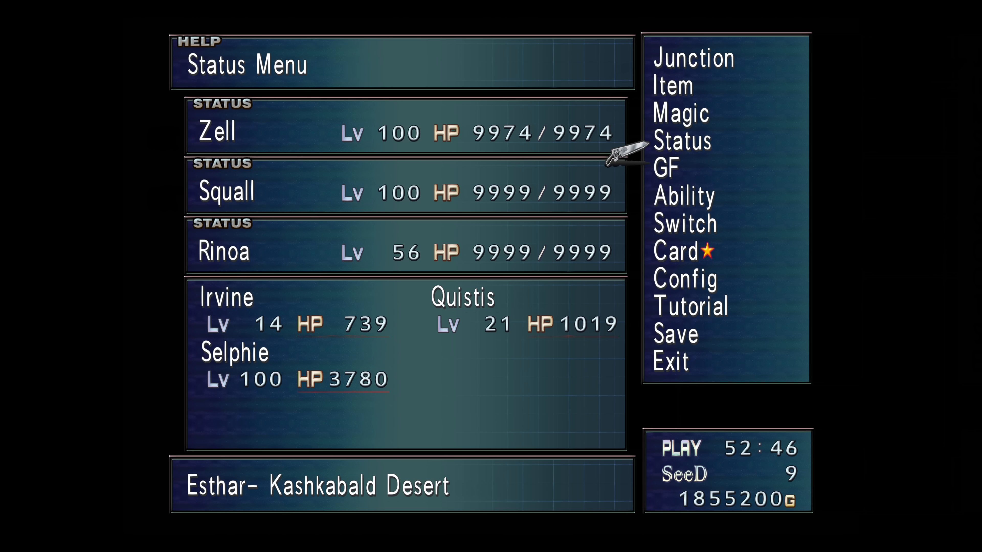
{"action": "left_click", "coordinate": [681, 141]}
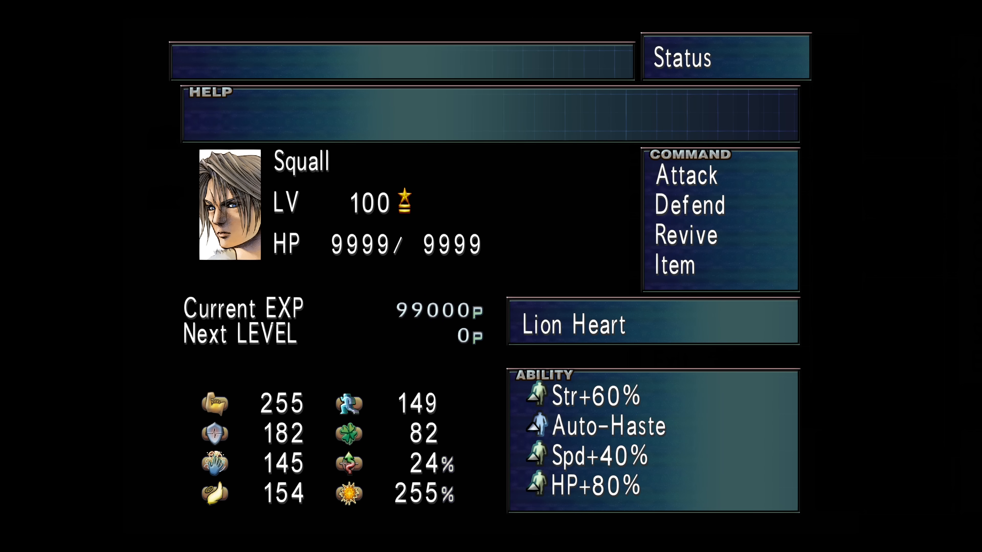
{"action": "key", "text": "escape"}
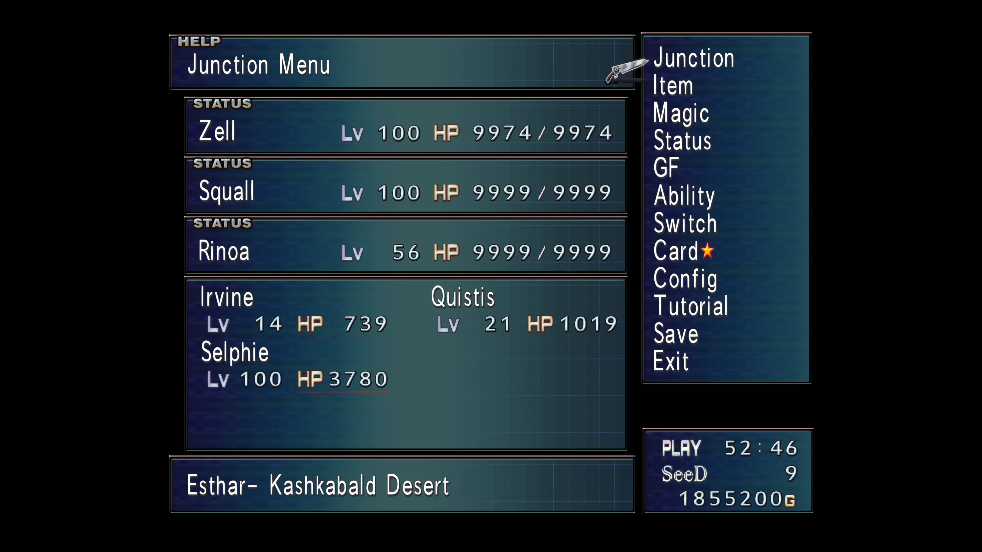
{"action": "left_click", "coordinate": [691, 59]}
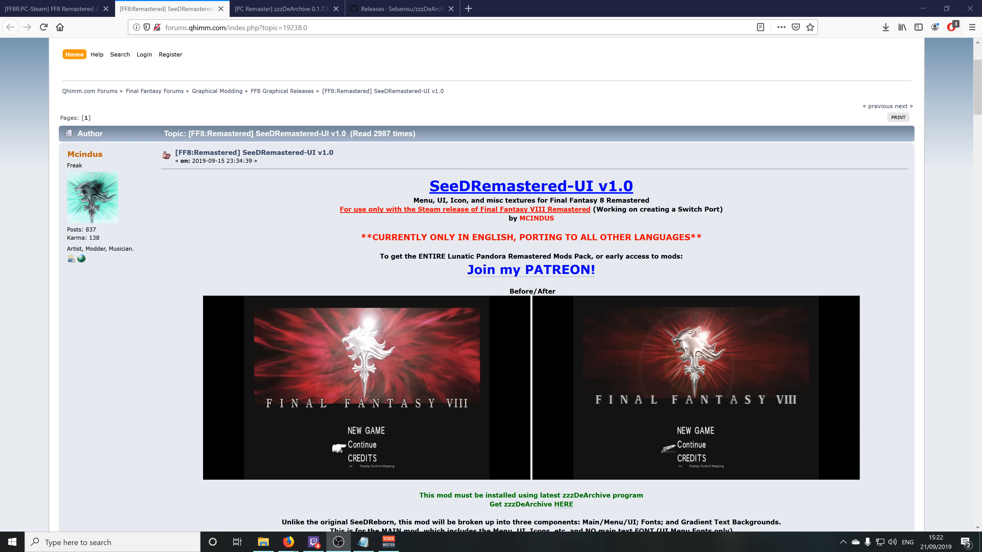
{"action": "mouse_move", "coordinate": [368, 204]}
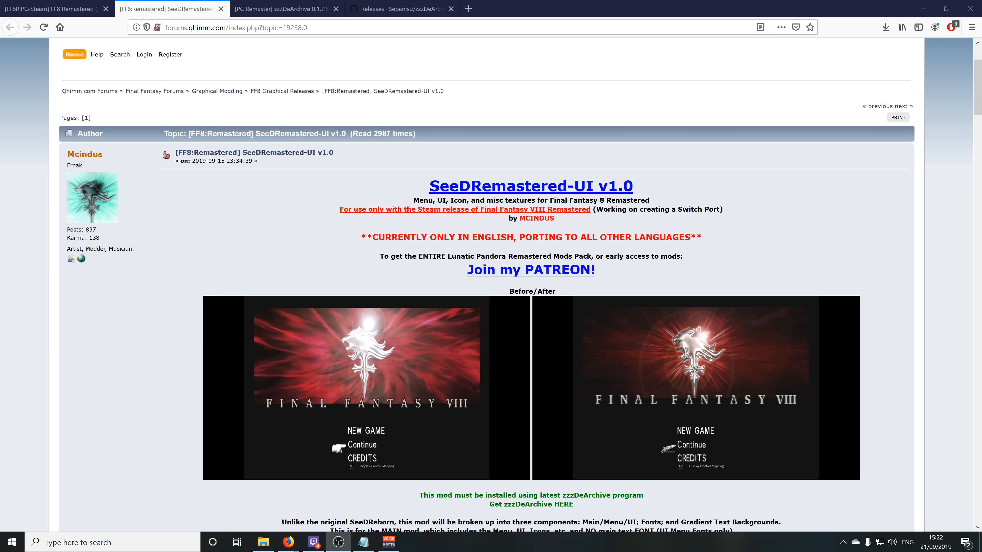
{"action": "mouse_move", "coordinate": [653, 265]}
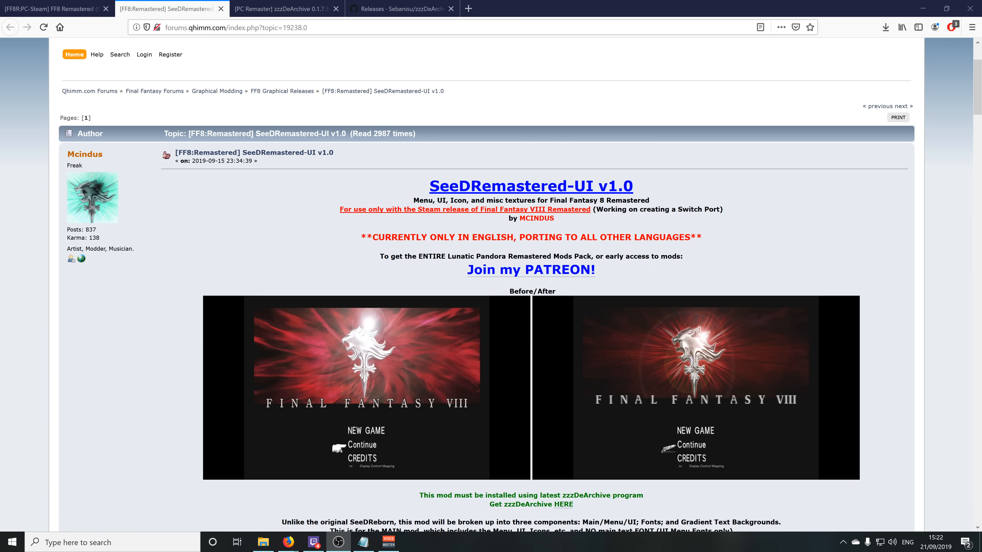
{"action": "mouse_move", "coordinate": [637, 268]}
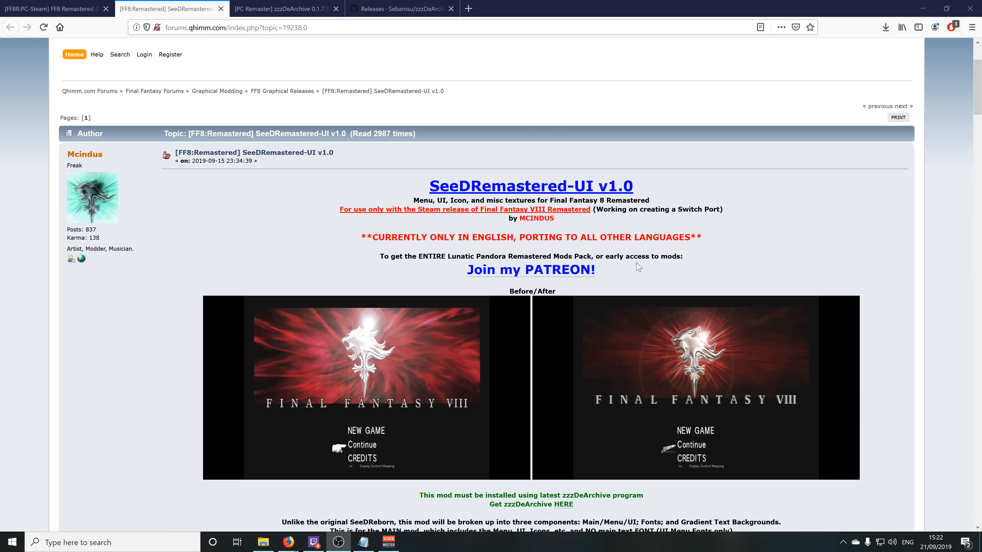
Scroll the SeeDRemastered-UI v1.0 post down to its feature list and English download link.
{"action": "scroll", "scroll_direction": "down", "scroll_amount": 3}
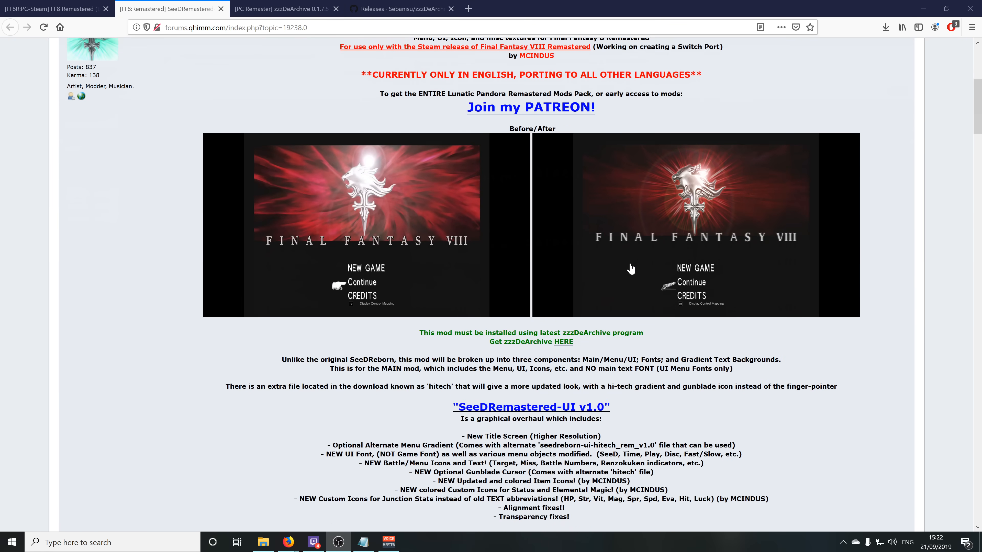
{"action": "scroll", "scroll_direction": "down", "scroll_amount": 3}
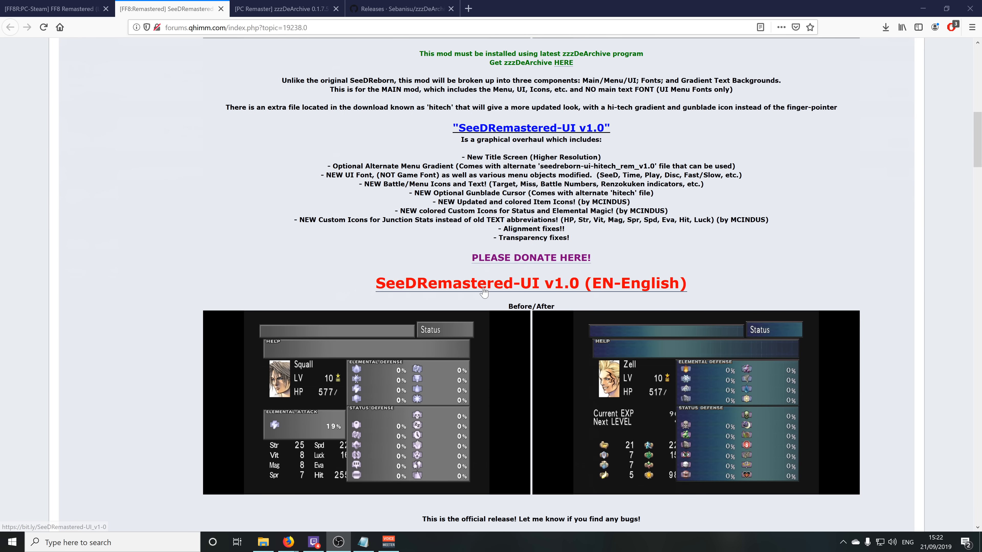
{"action": "mouse_move", "coordinate": [619, 287]}
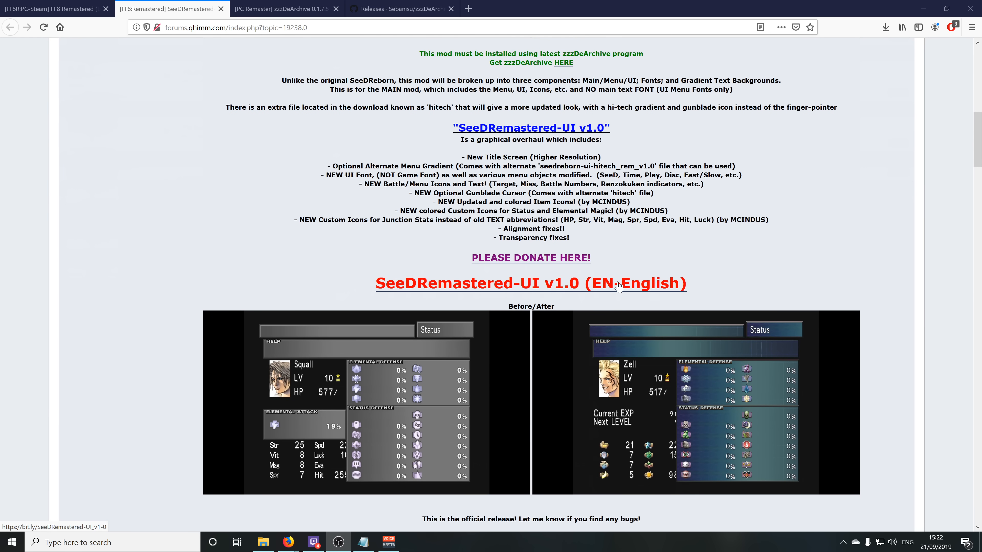
{"action": "mouse_move", "coordinate": [556, 289]}
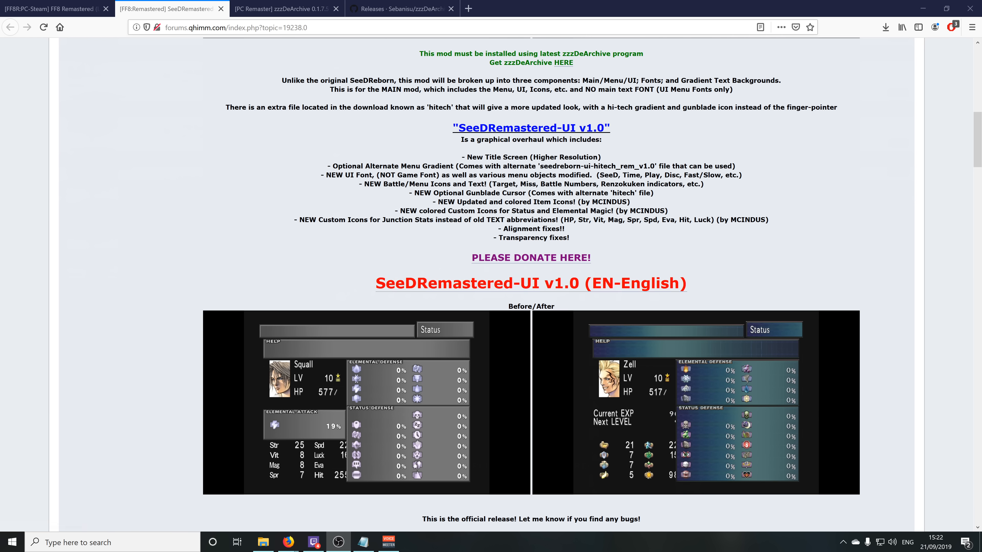
View the zzzDeArchive 0.1.7.5 forum topic and follow its GitHub releases link.
{"action": "left_click", "coordinate": [282, 8]}
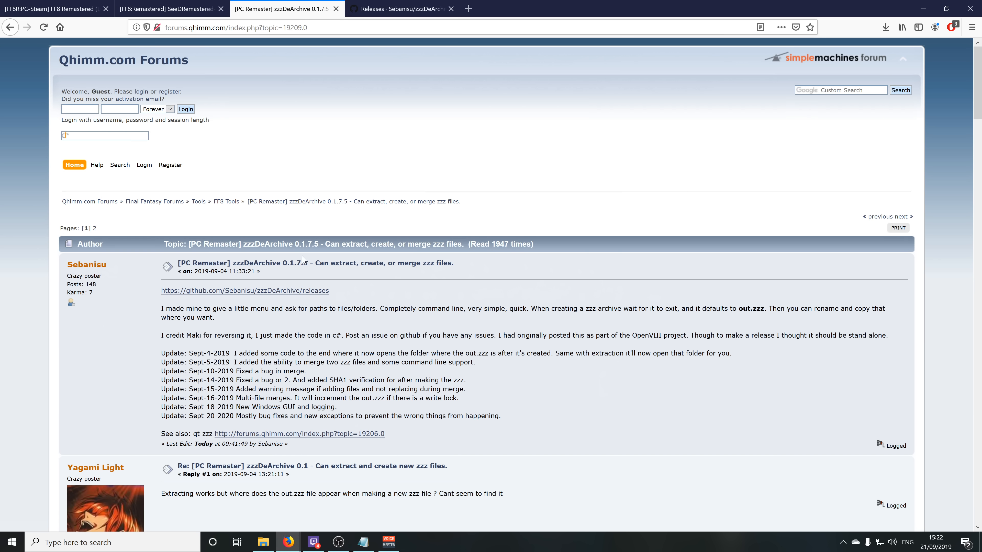
{"action": "mouse_move", "coordinate": [269, 330]}
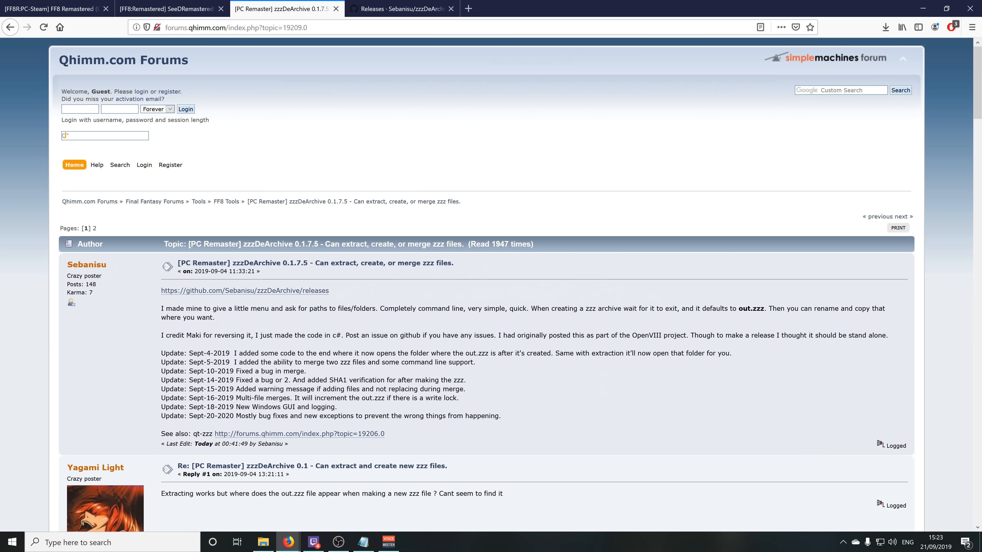
{"action": "scroll", "scroll_direction": "down", "scroll_amount": 3}
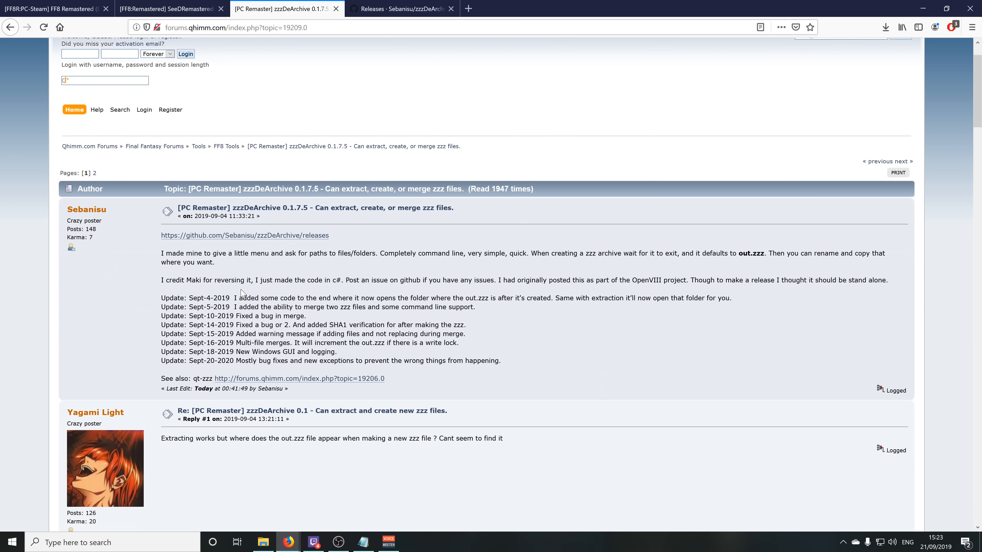
{"action": "mouse_move", "coordinate": [282, 240]}
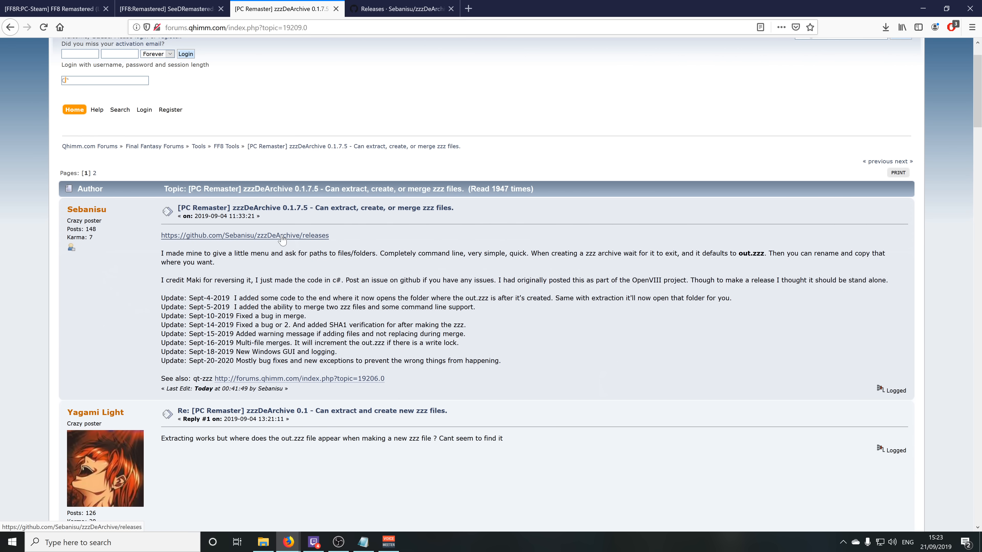
{"action": "left_click", "coordinate": [401, 8]}
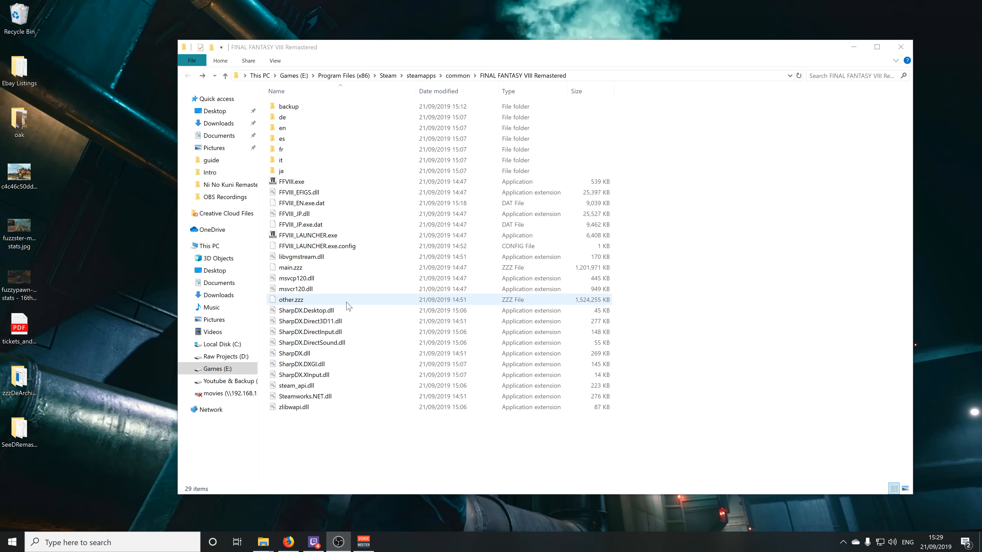
Check that the backup folder holds a copy of the game's main.zzz, then return to the install folder.
{"action": "left_click", "coordinate": [290, 268]}
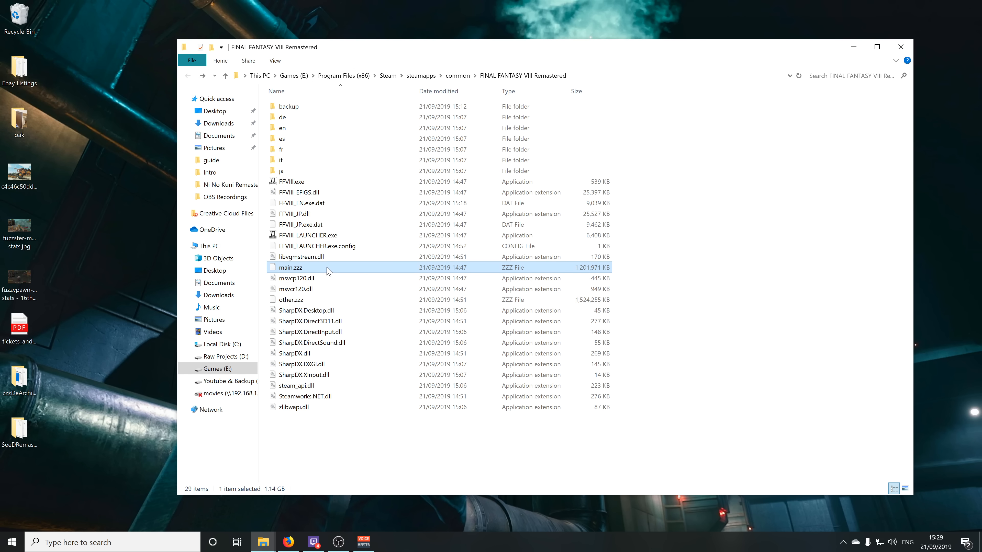
{"action": "right_click", "coordinate": [290, 267]}
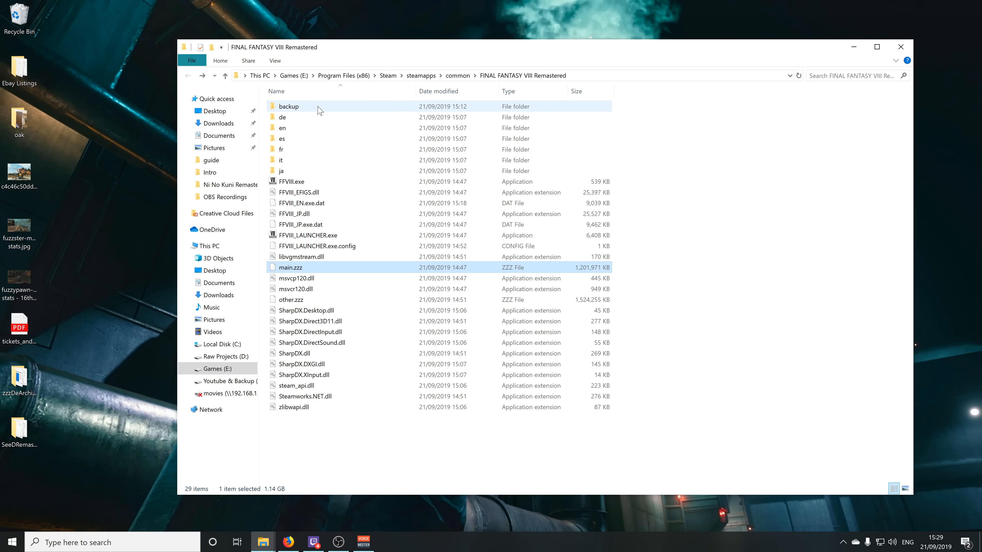
{"action": "double_click", "coordinate": [288, 106]}
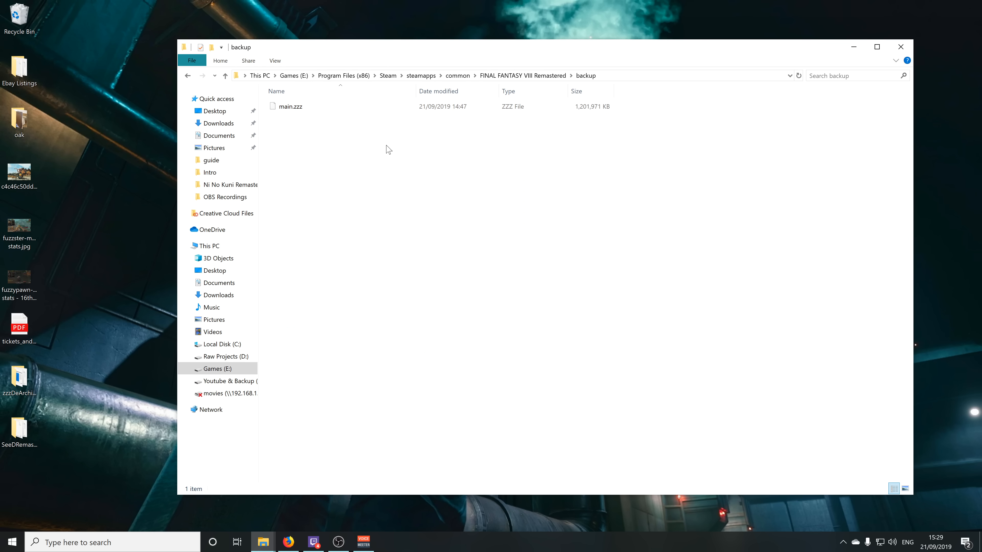
{"action": "mouse_move", "coordinate": [413, 190]}
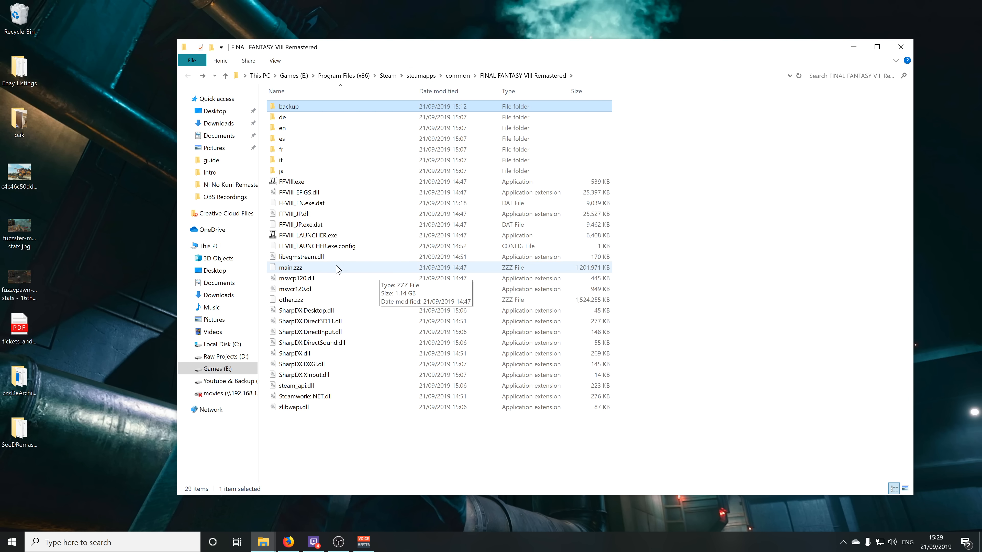
{"action": "double_click", "coordinate": [288, 106]}
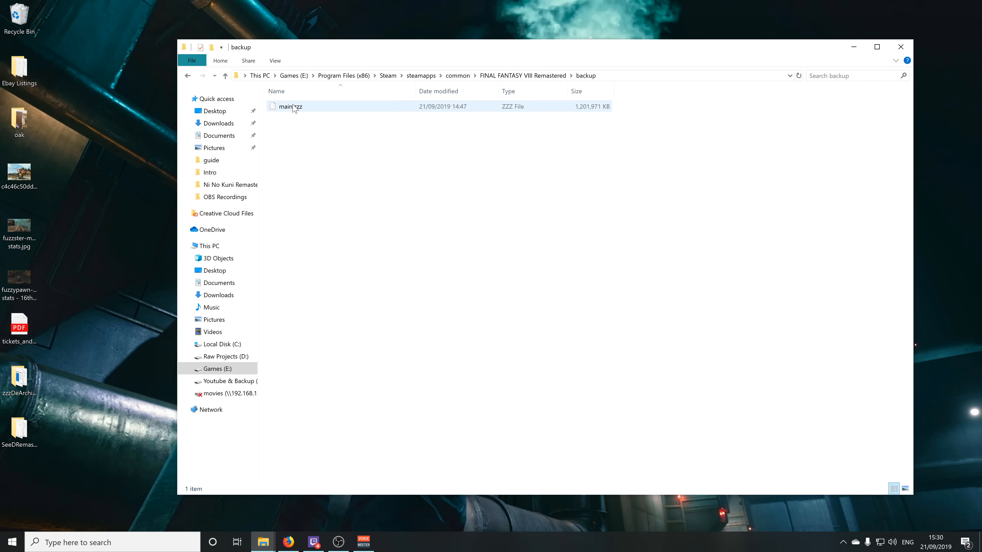
{"action": "left_click", "coordinate": [225, 75]}
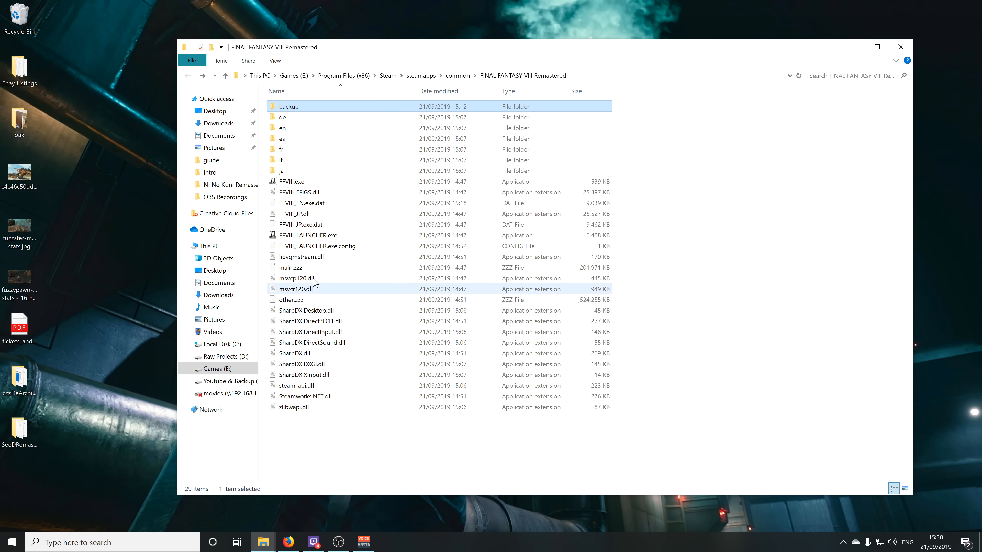
{"action": "mouse_move", "coordinate": [335, 274]}
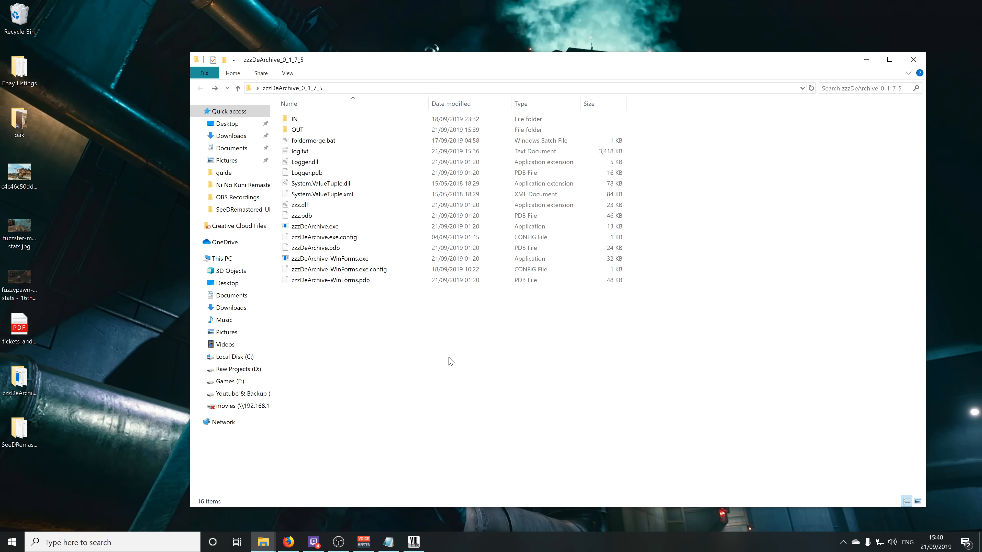
{"action": "mouse_move", "coordinate": [490, 351]}
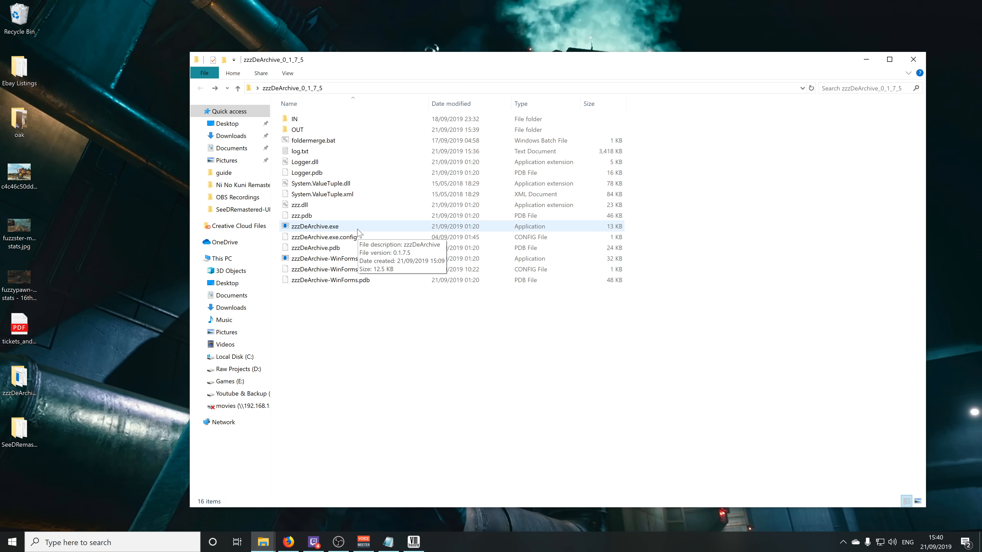
{"action": "mouse_move", "coordinate": [352, 230]}
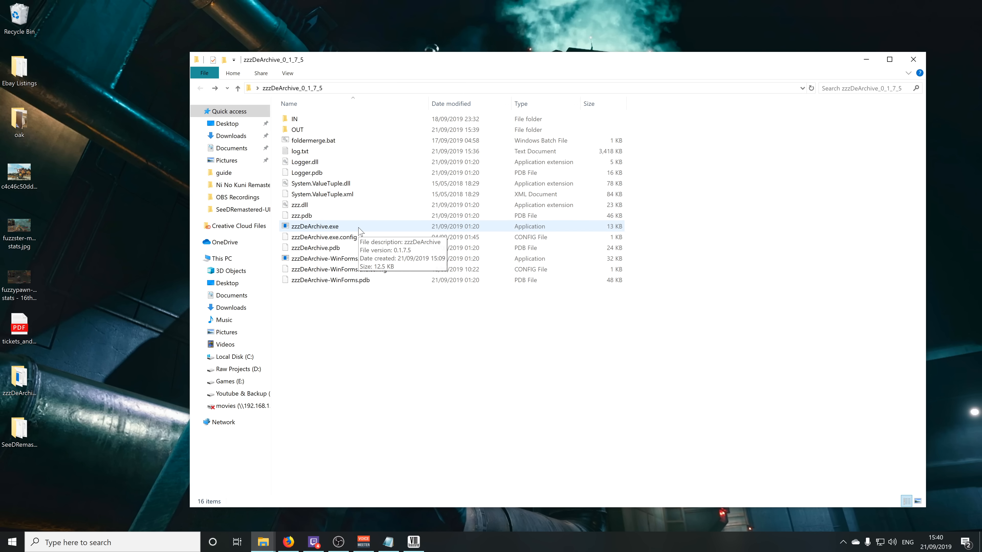
Launch zzzDeArchive, choose 3 for Merge and give the game folder's main.zzz as original data.
{"action": "double_click", "coordinate": [316, 226]}
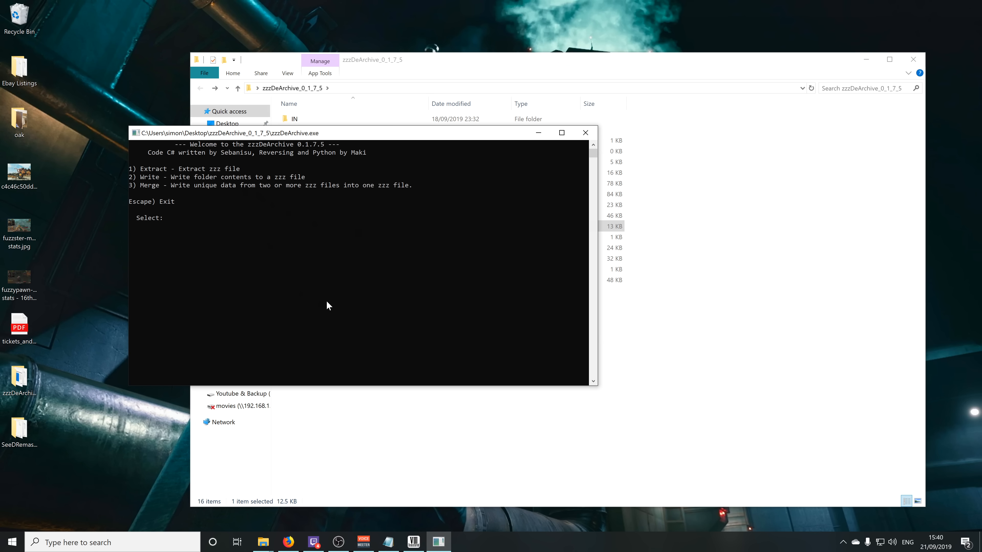
{"action": "type", "text": "3"}
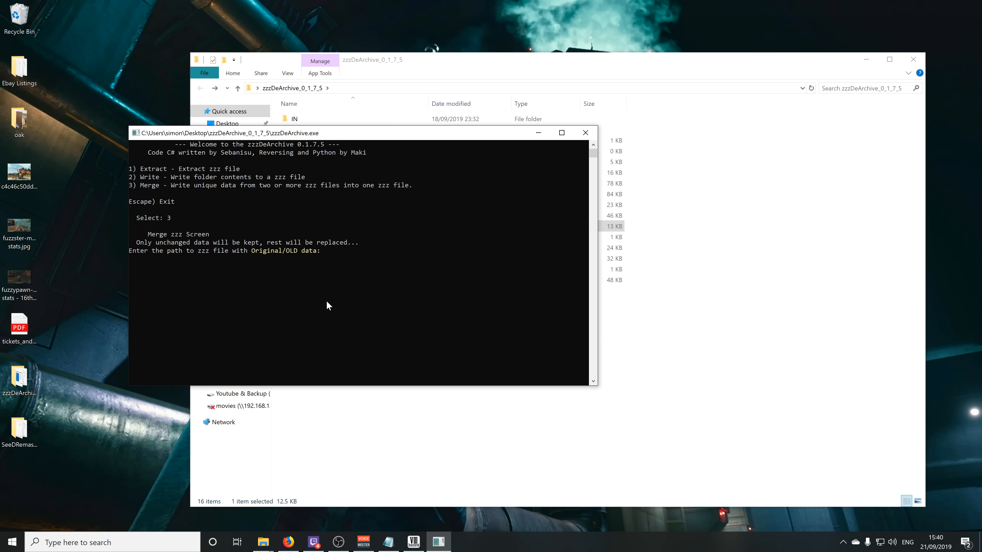
{"action": "mouse_move", "coordinate": [413, 259]}
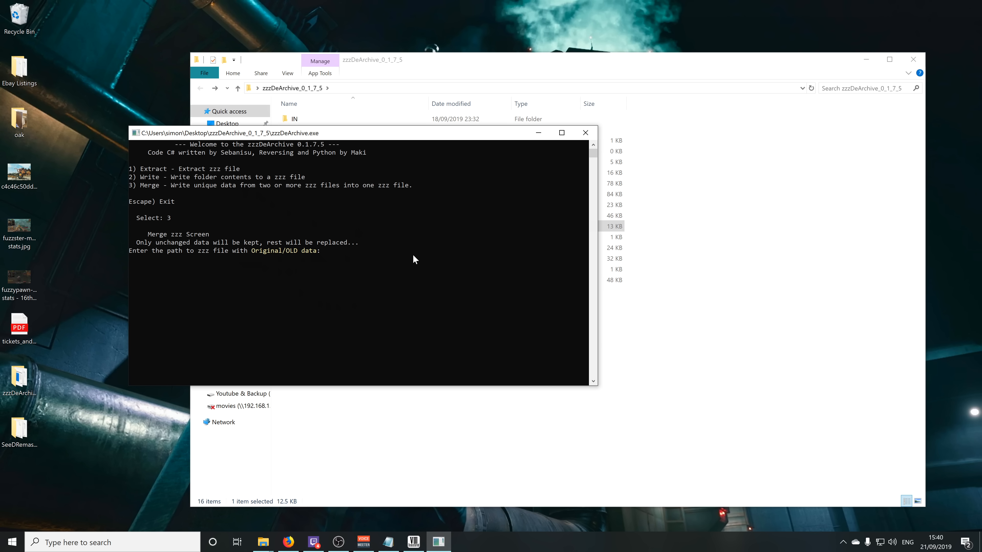
{"action": "mouse_move", "coordinate": [417, 271]}
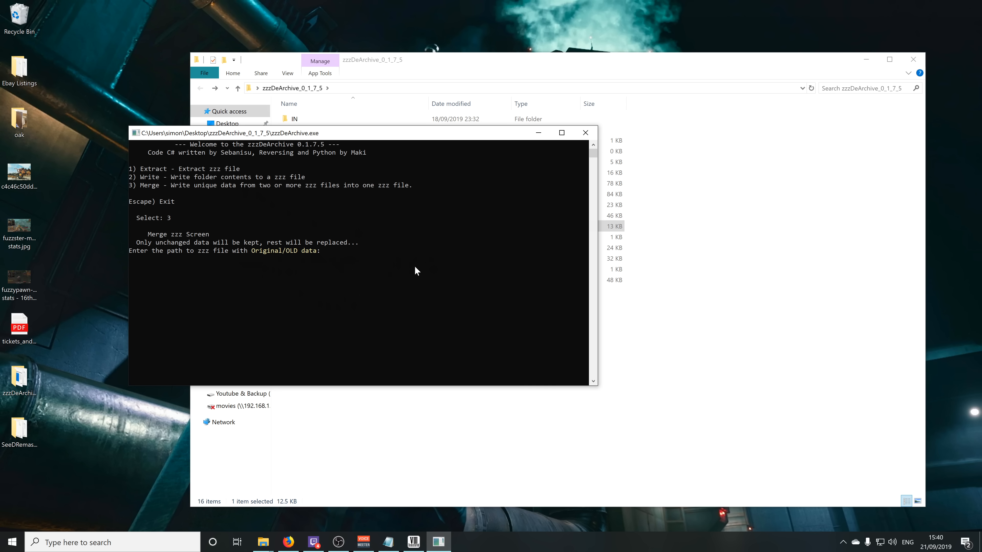
{"action": "mouse_move", "coordinate": [421, 268]}
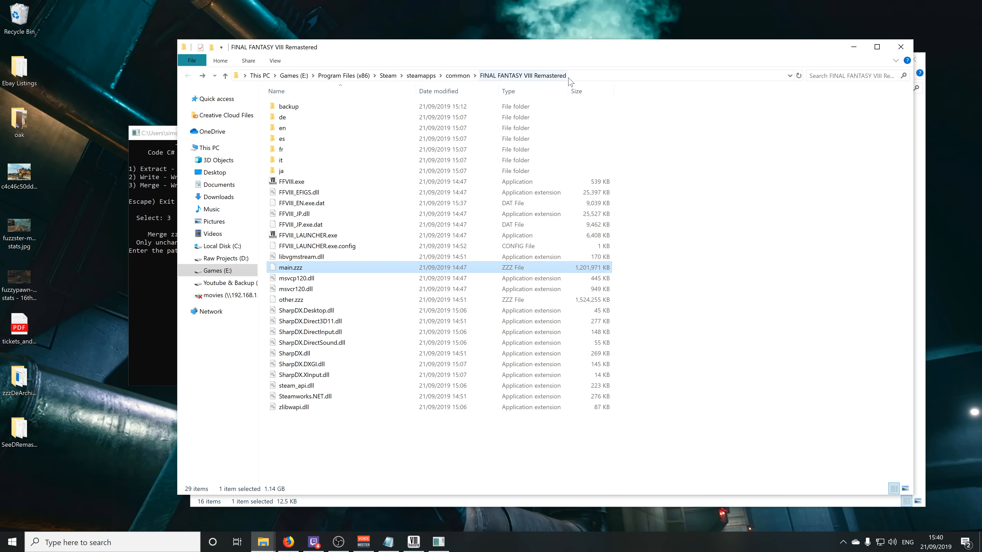
{"action": "mouse_move", "coordinate": [275, 275]}
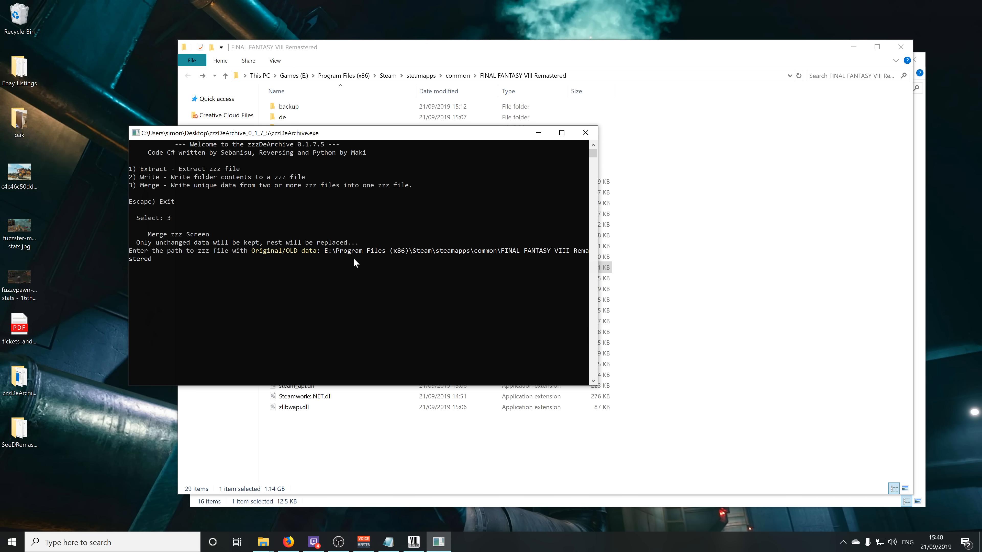
{"action": "type", "text": "\\"}
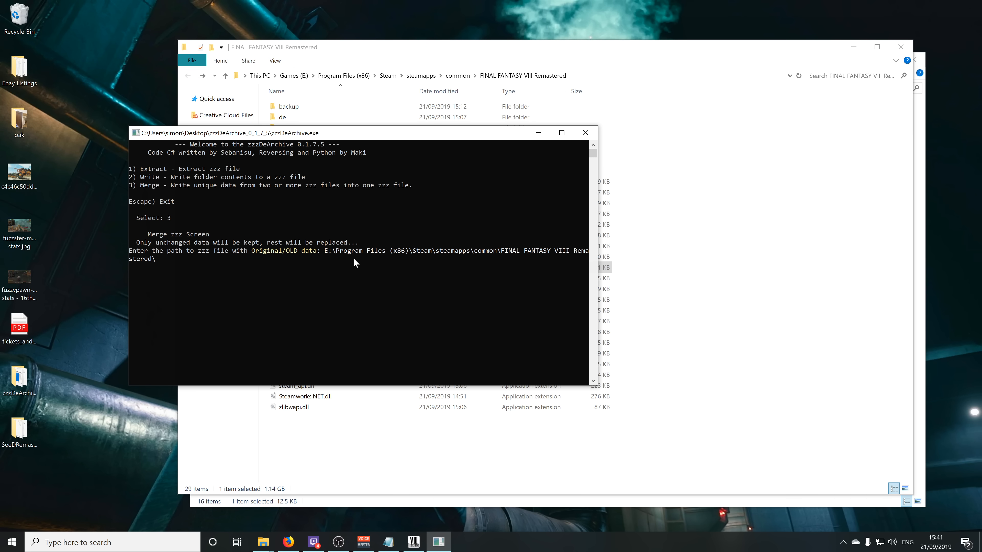
{"action": "type", "text": "main.zzz"}
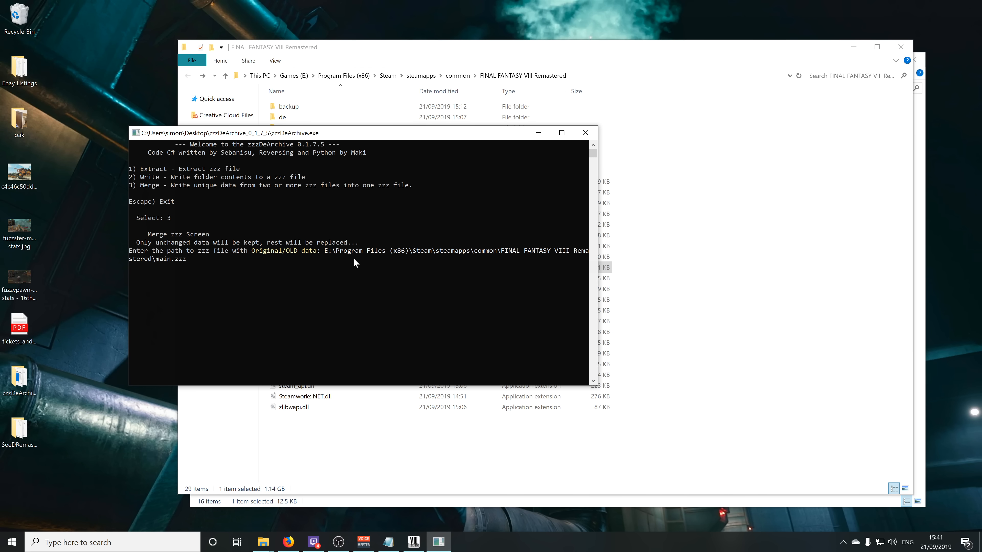
{"action": "key", "text": "enter"}
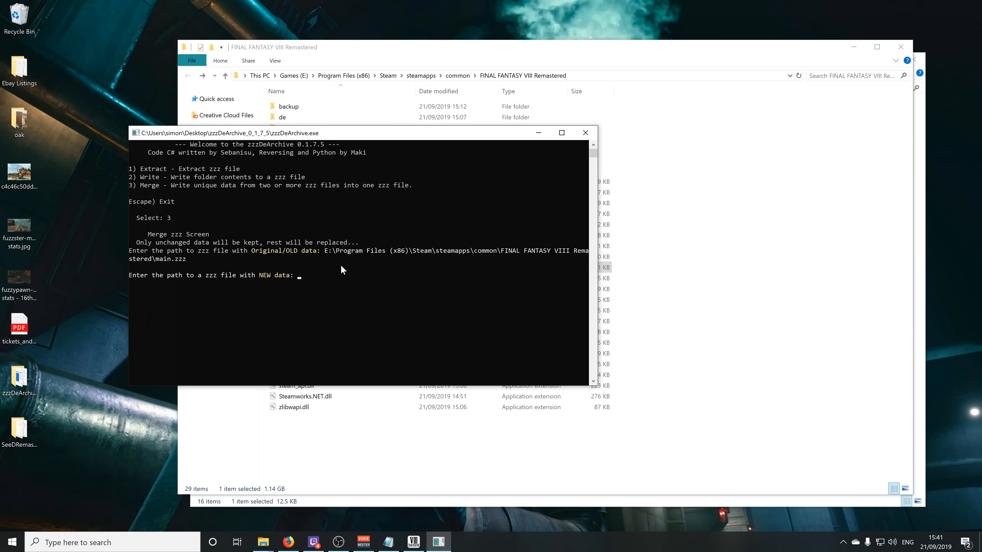
{"action": "mouse_move", "coordinate": [408, 299]}
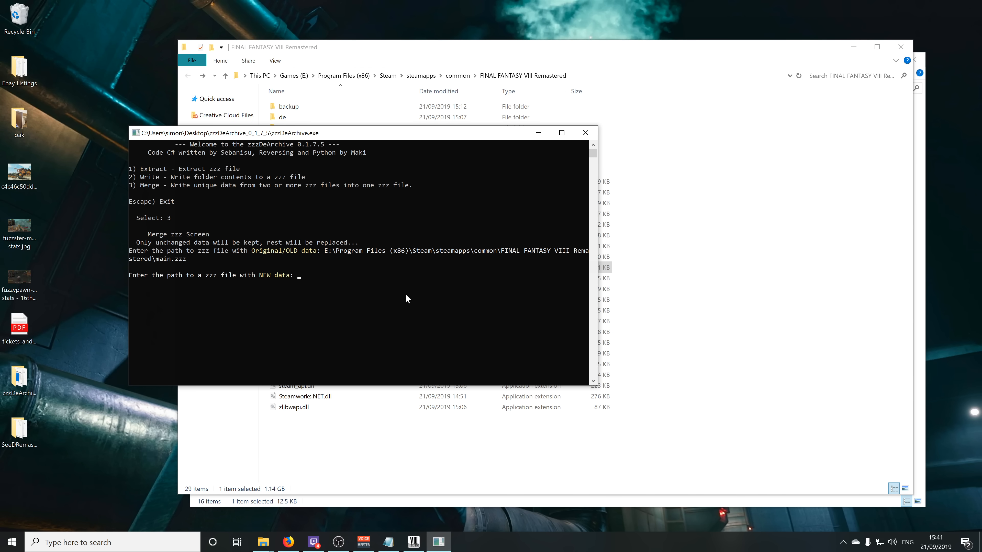
{"action": "mouse_move", "coordinate": [262, 542]}
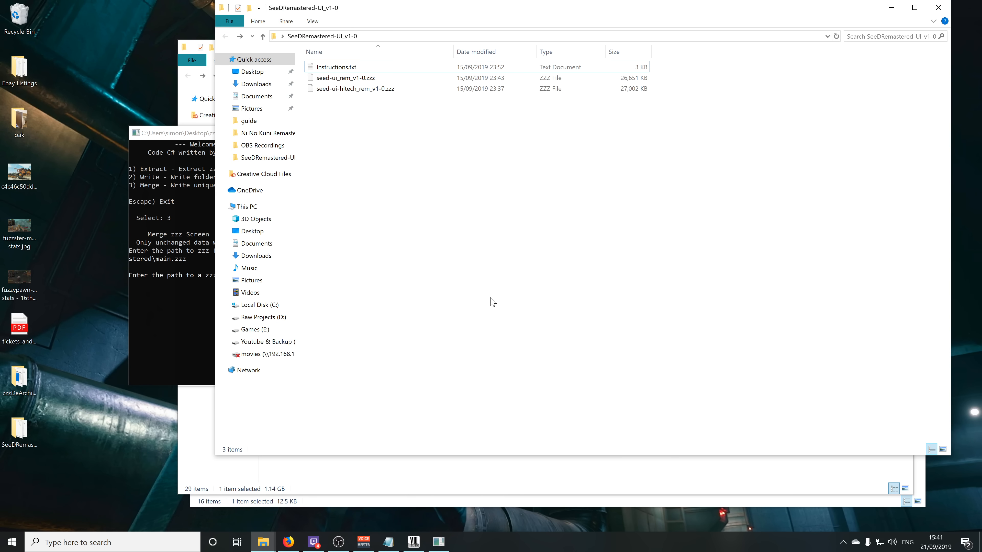
{"action": "mouse_move", "coordinate": [461, 292]}
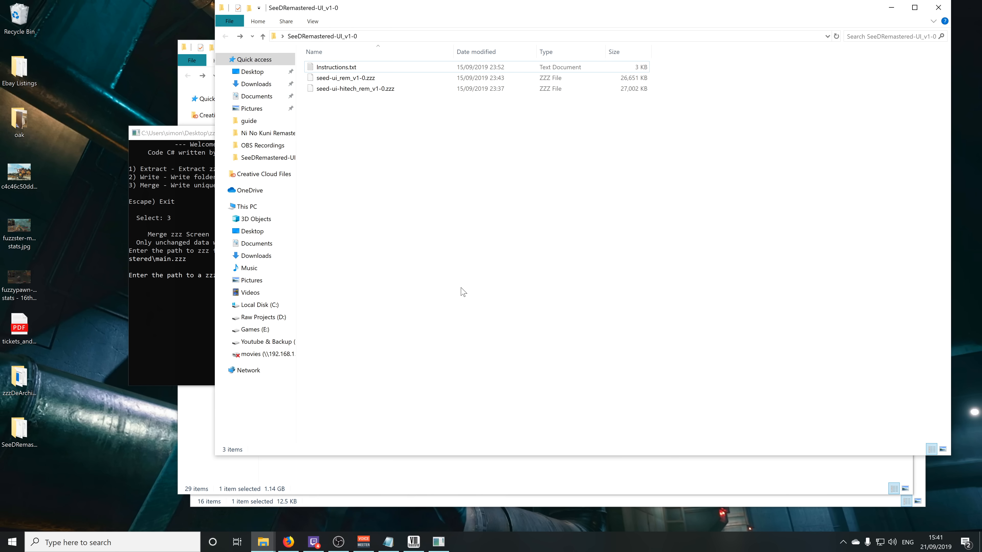
{"action": "mouse_move", "coordinate": [393, 40]}
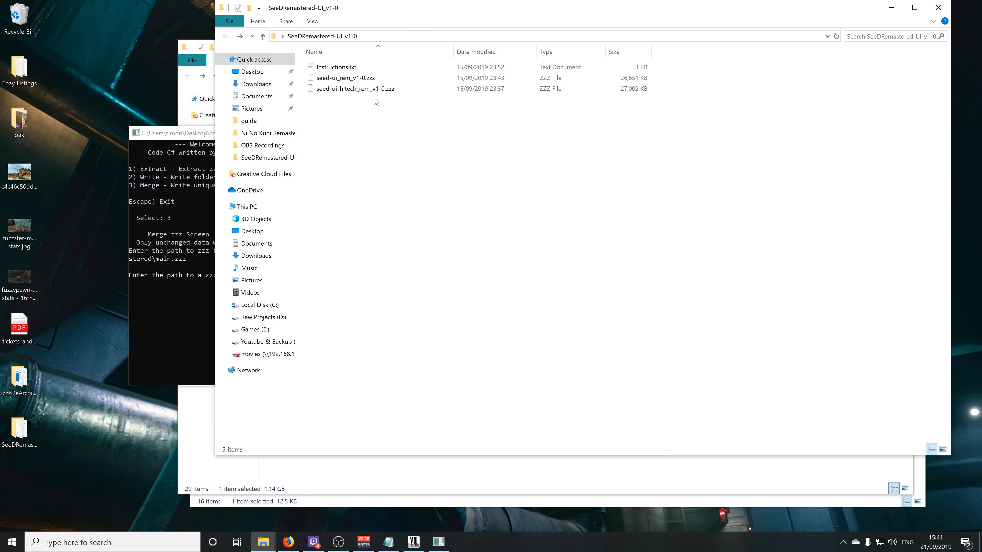
Add seed-ui_rem_v1-0.zzz as the only new-data file and start the merge.
{"action": "left_click", "coordinate": [348, 78]}
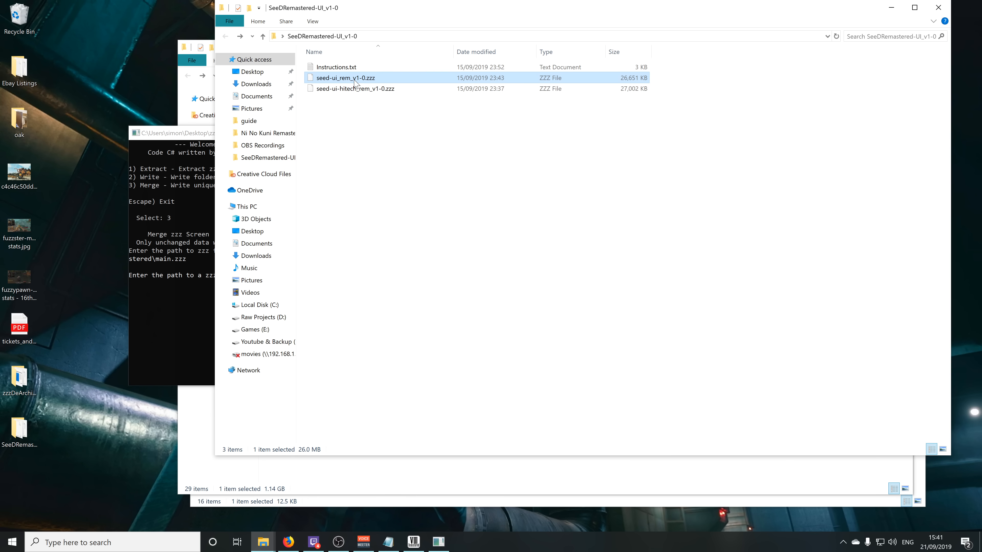
{"action": "mouse_move", "coordinate": [357, 77]}
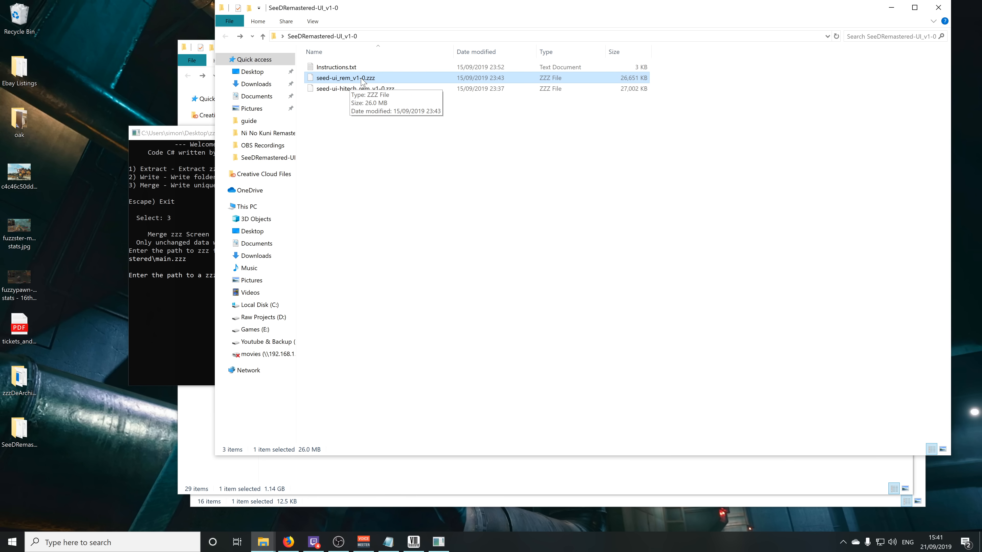
{"action": "right_click", "coordinate": [345, 78]}
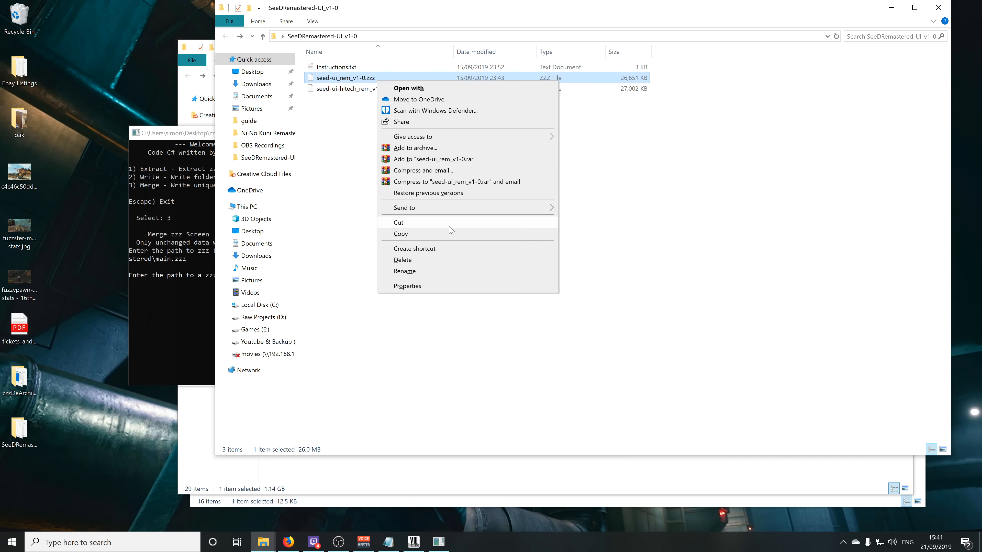
{"action": "left_click", "coordinate": [405, 272]}
{"action": "type", "text": "C:\\Users\\simon\\Desktop\\SeeDRemastered-UI_v1-0"}
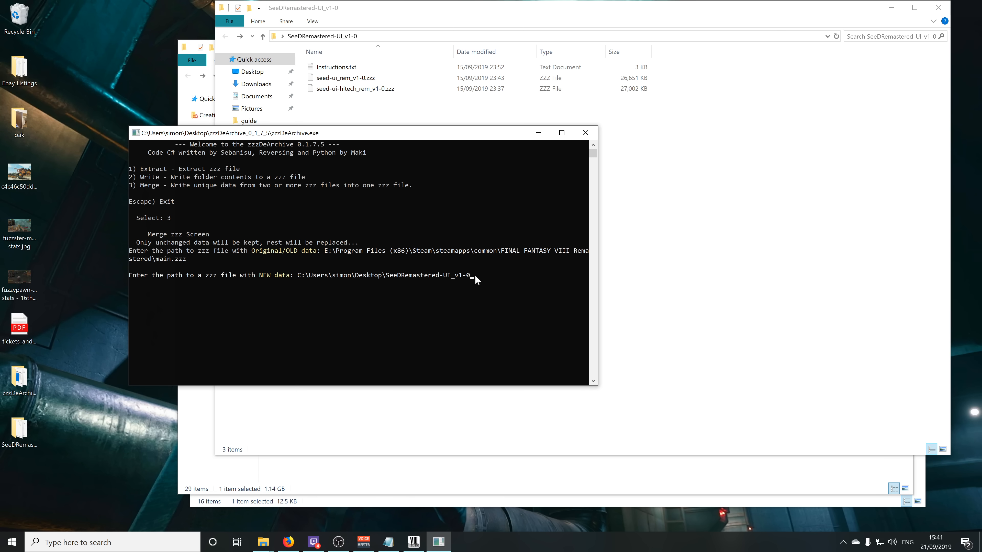
{"action": "type", "text": "\\seed-ui_rem_v1-0.zzz"}
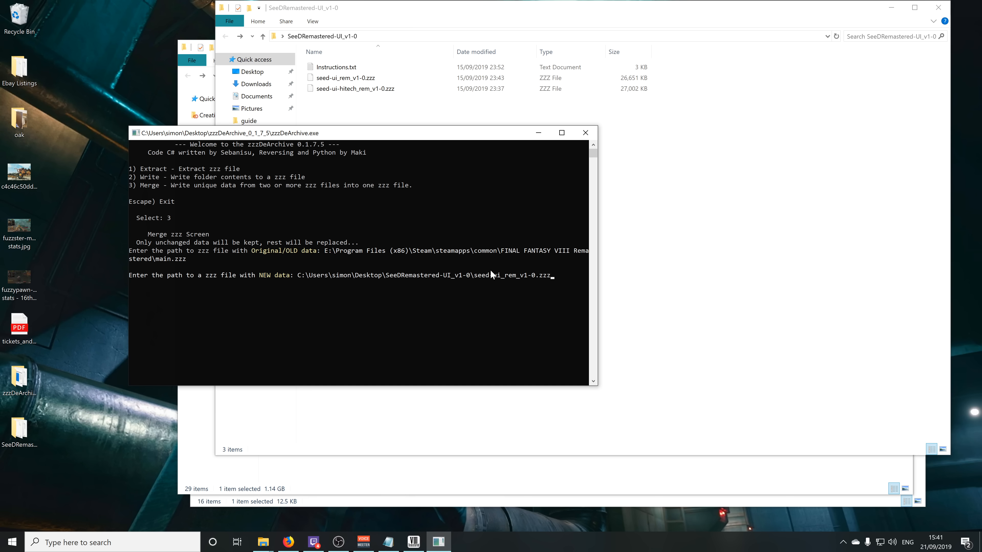
{"action": "key", "text": "enter"}
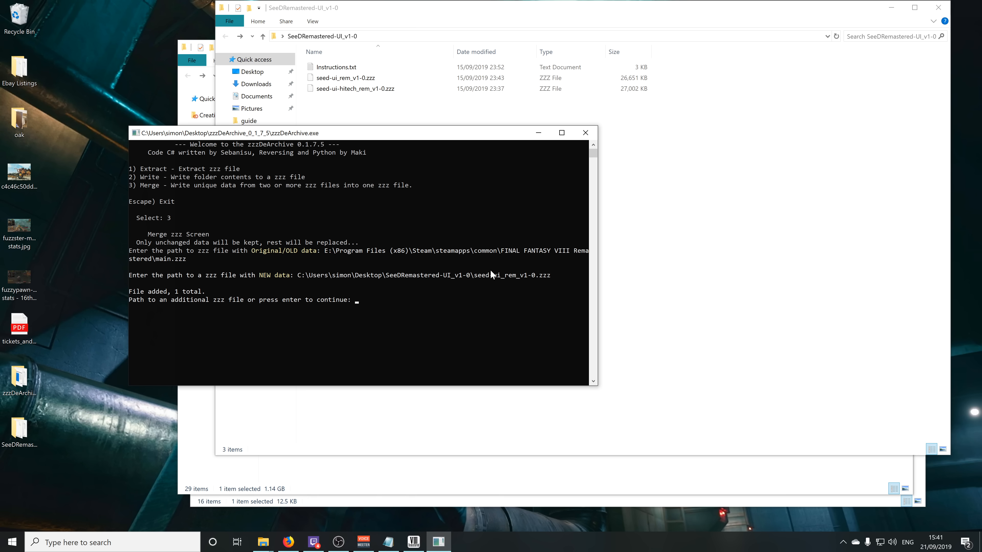
{"action": "key", "text": "enter"}
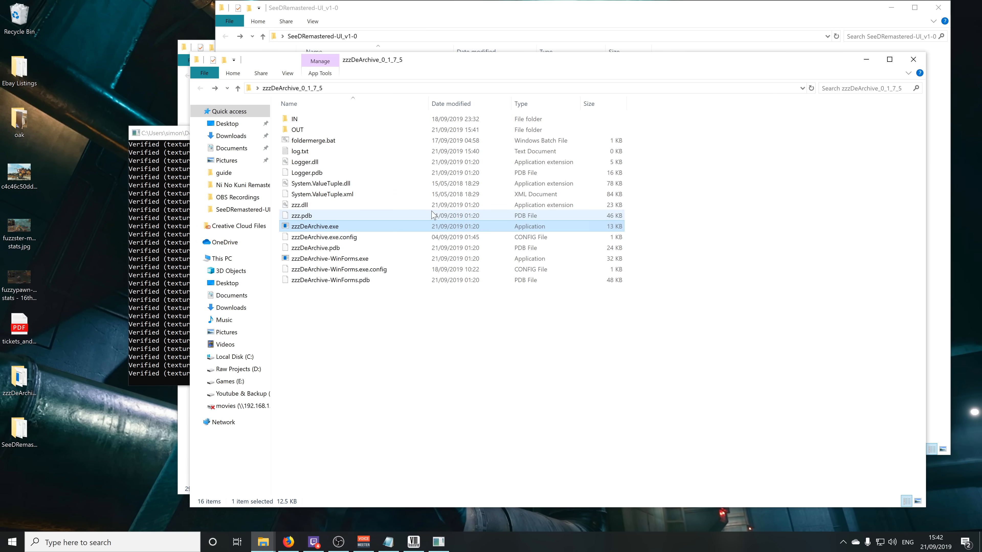
{"action": "mouse_move", "coordinate": [309, 129]}
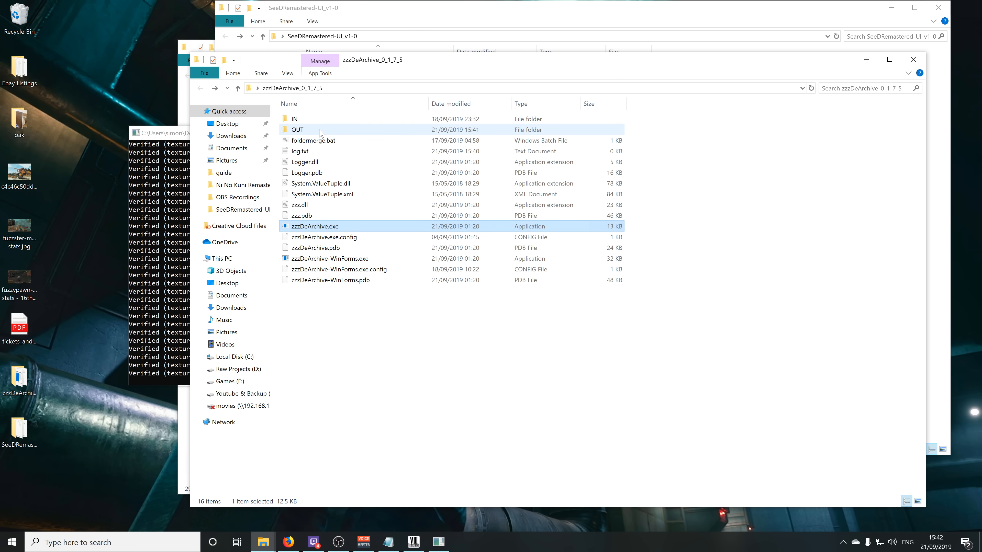
View the merged main.zzz inside zzzDeArchive's OUT folder.
{"action": "double_click", "coordinate": [296, 130]}
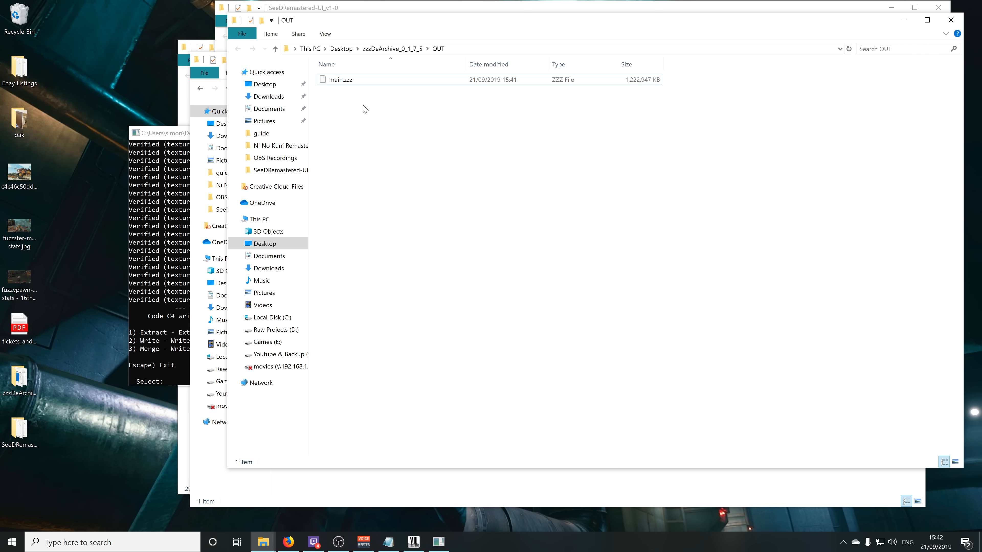
{"action": "mouse_move", "coordinate": [470, 98]}
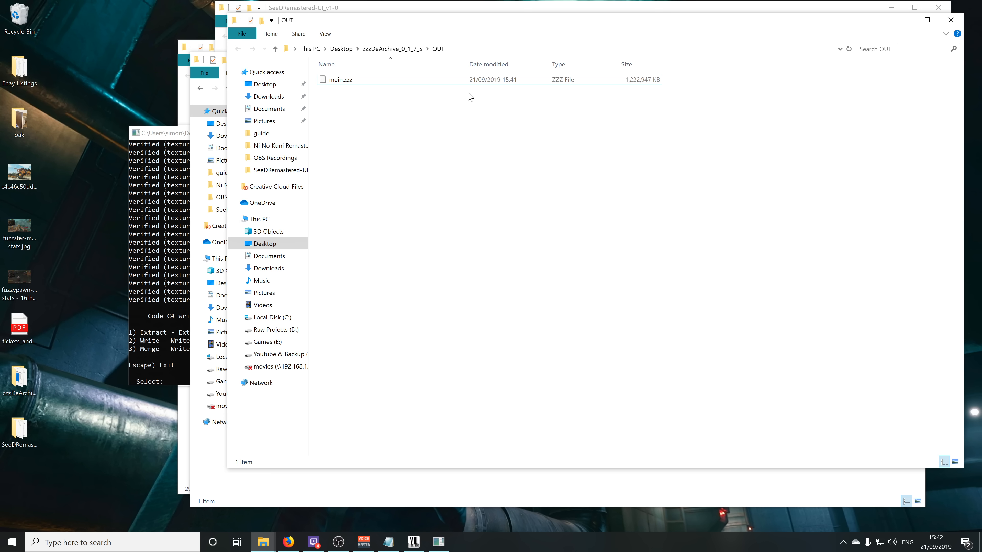
{"action": "left_click", "coordinate": [341, 80]}
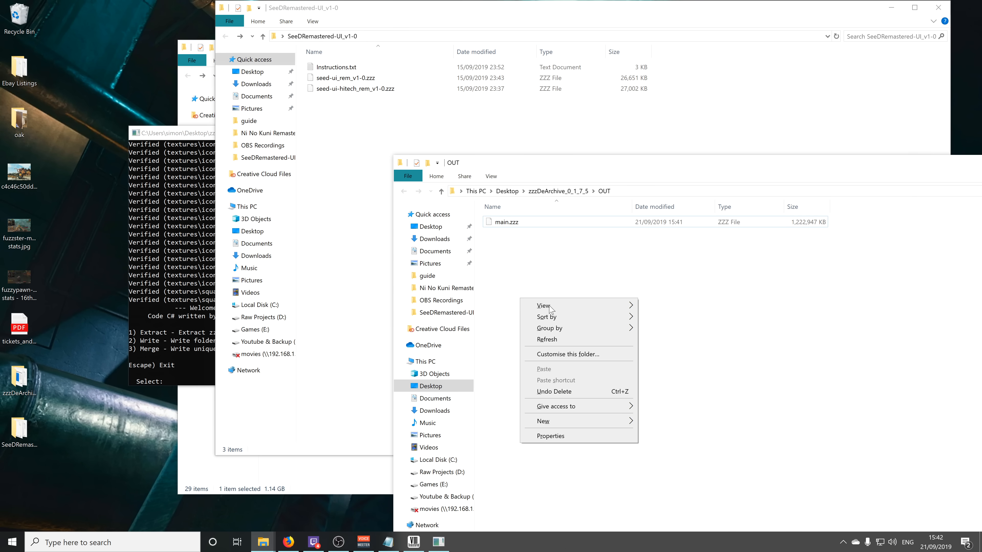
Create a seed-ui_rem_v1-0 folder in OUT and move the merged main.zzz into it.
{"action": "right_click", "coordinate": [348, 78]}
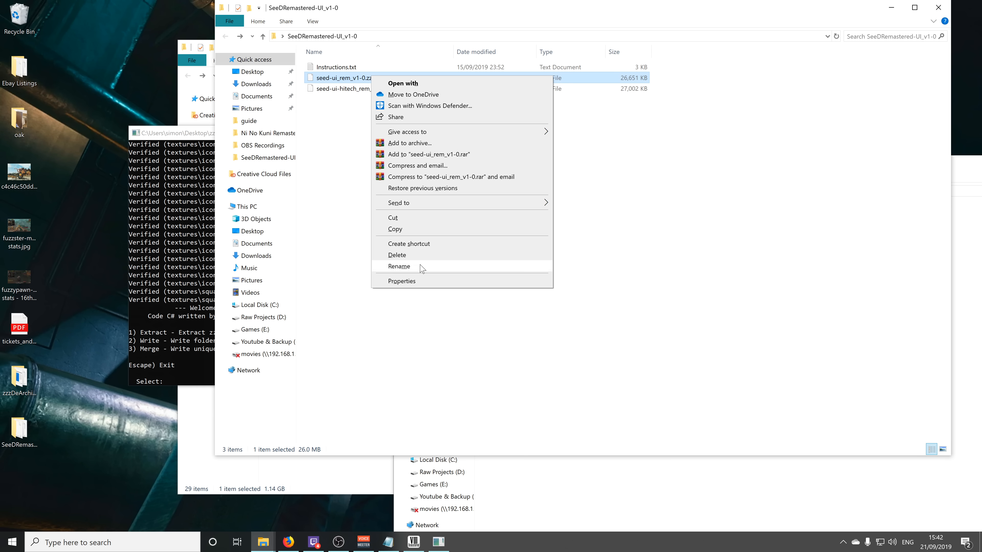
{"action": "left_click", "coordinate": [399, 266]}
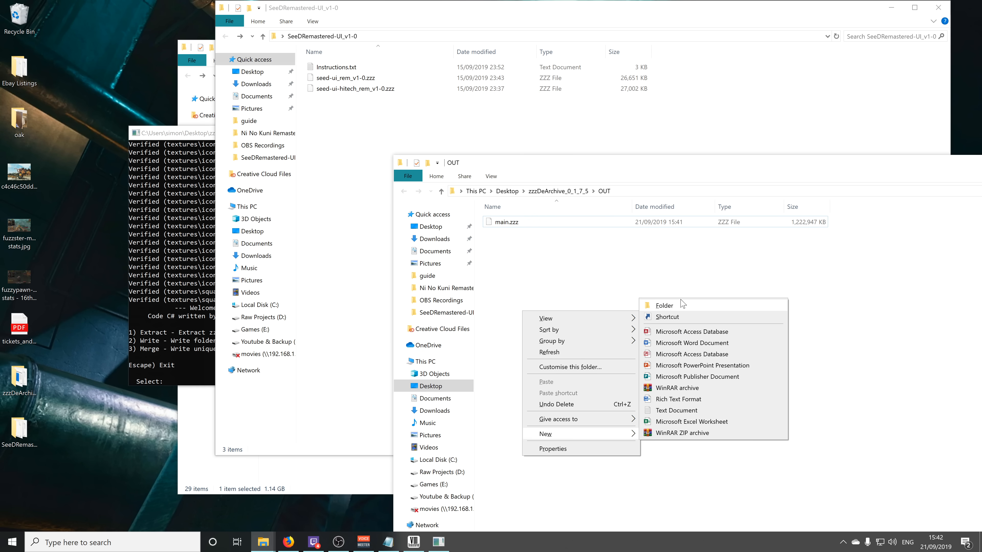
{"action": "left_click", "coordinate": [664, 305]}
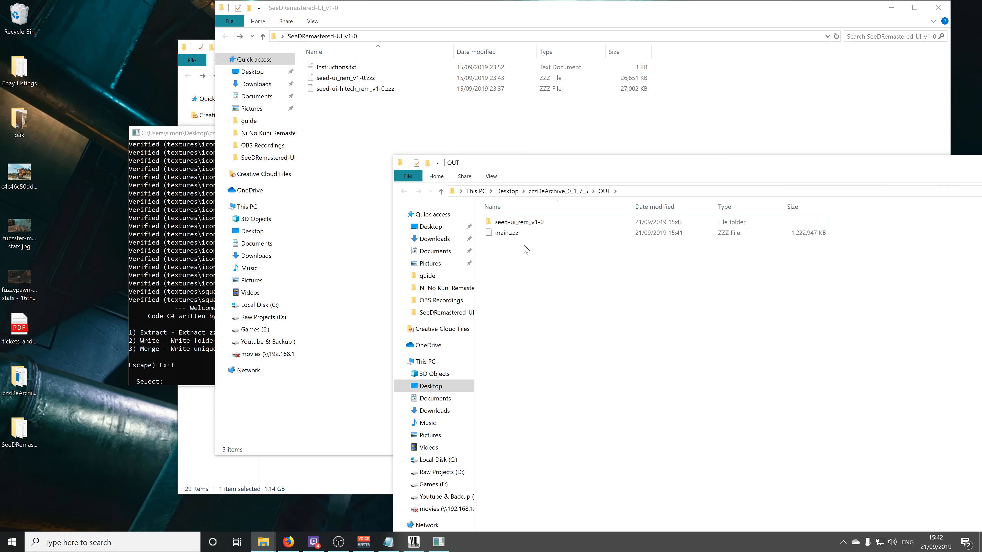
{"action": "left_click", "coordinate": [517, 221]}
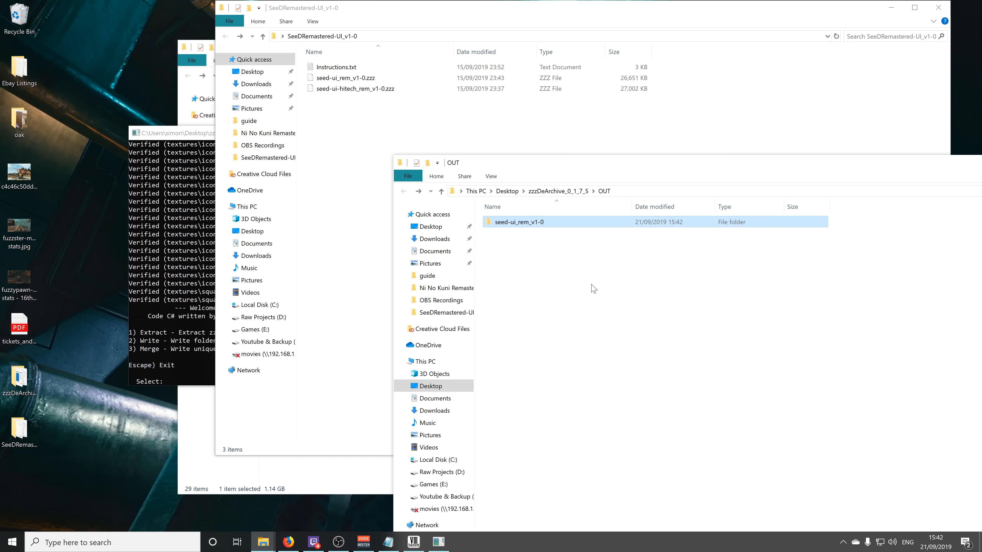
{"action": "left_click", "coordinate": [354, 88]}
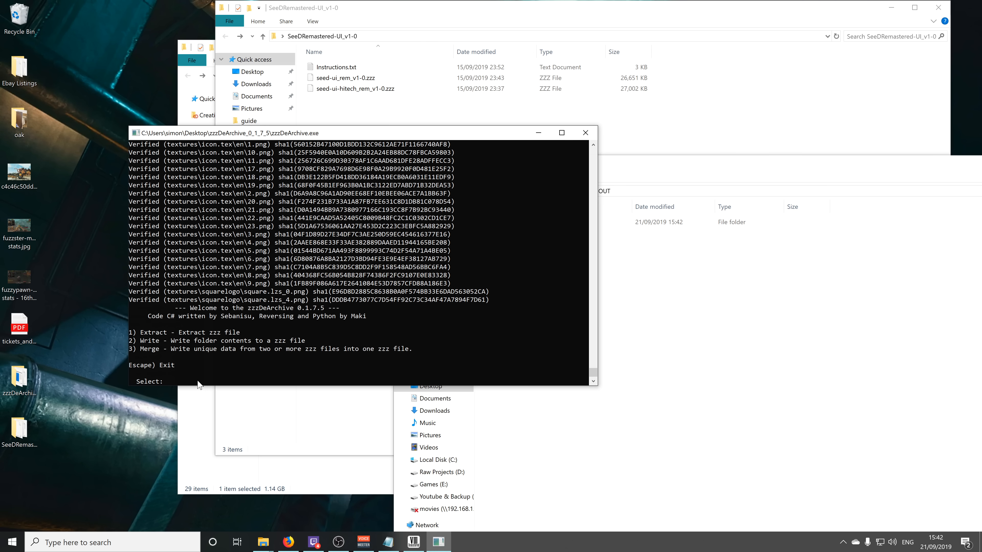
Start a second Merge with the game's main.zzz as original data and begin the SeeDRemastered-UI_v1-0 path.
{"action": "type", "text": "3"}
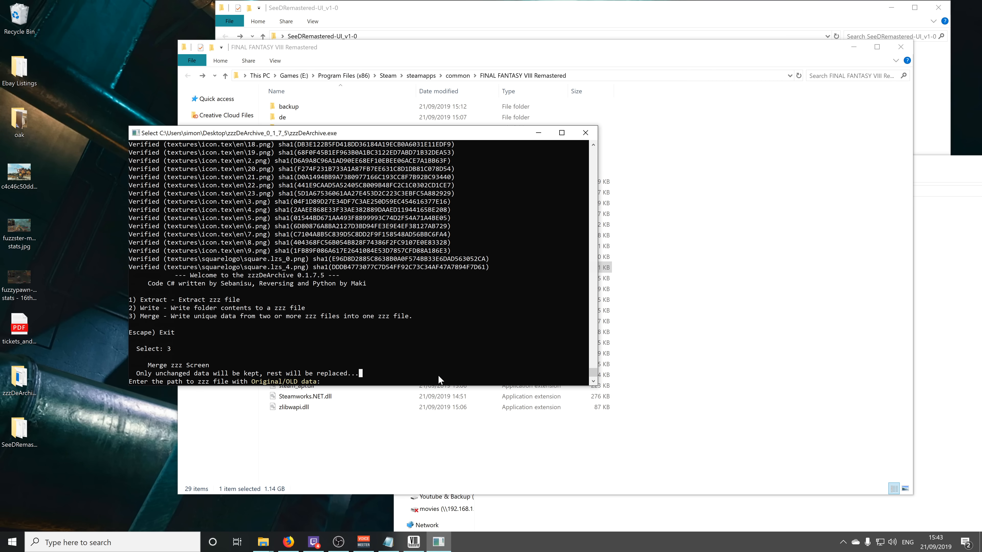
{"action": "type", "text": "E:\\Program Files (x86)\\Steam\\steamapps\\common\\FINAL FANTASY VIII Remastered\\"}
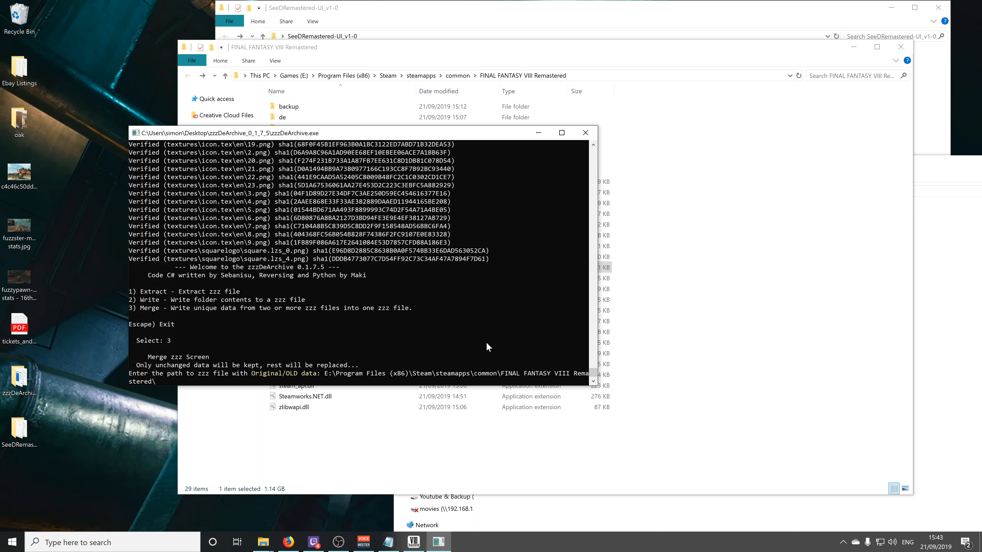
{"action": "type", "text": "main.zzz"}
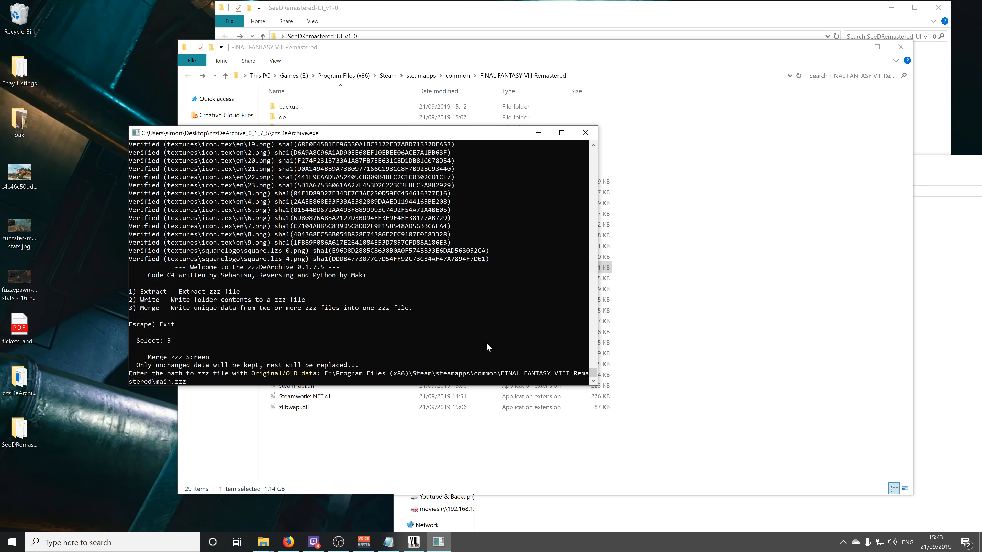
{"action": "key", "text": "enter"}
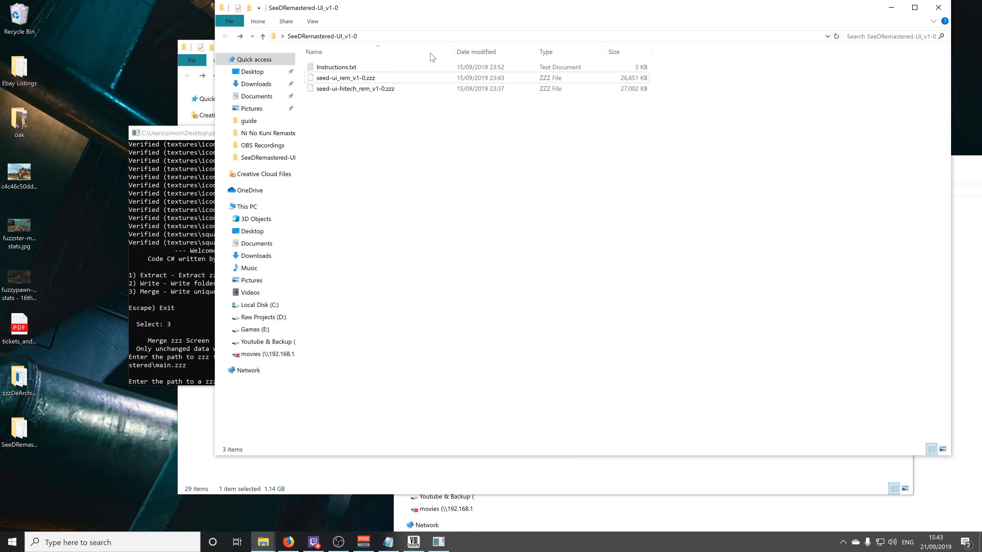
{"action": "right_click", "coordinate": [348, 36]}
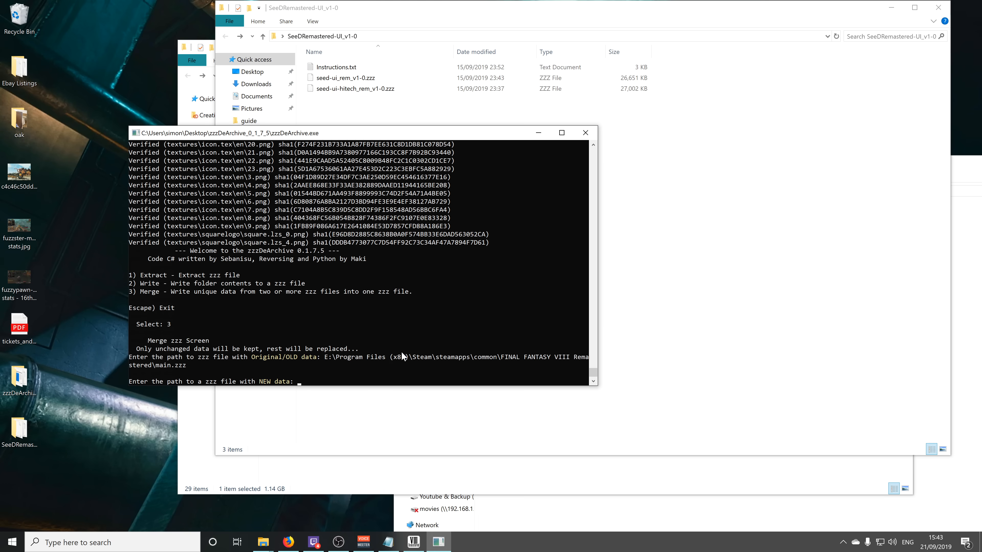
{"action": "type", "text": "C:\\Users\\simon\\Desktop\\SeeDRemastered-UI_v1-0"}
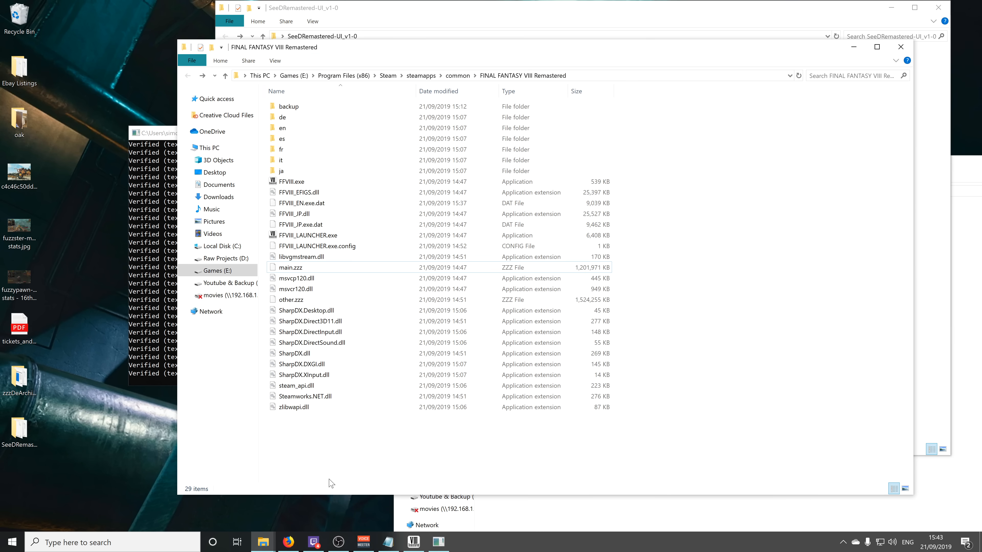
{"action": "mouse_move", "coordinate": [263, 542]}
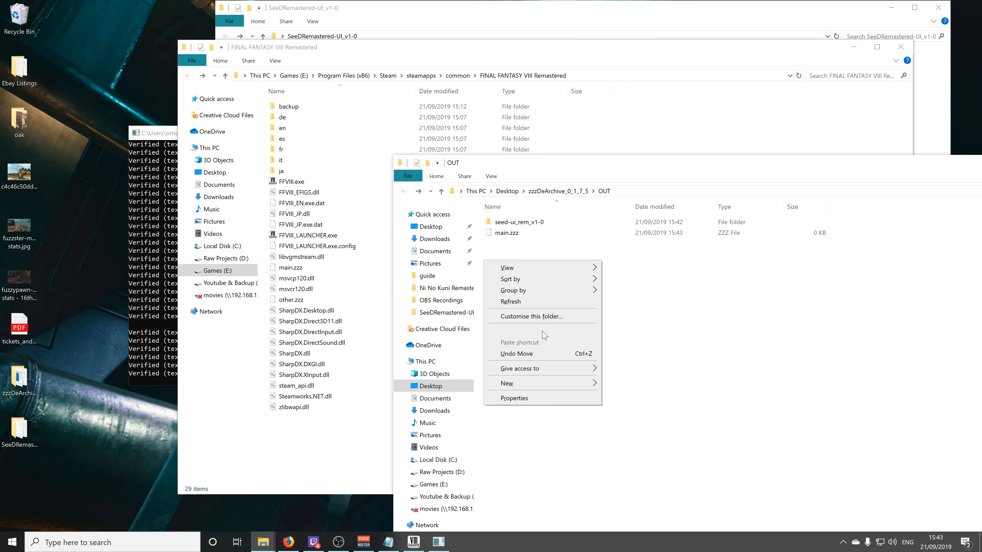
Create a seed-ui-hitech_rem_v1-0 folder in OUT and move the newly merged main.zzz into it.
{"action": "left_click", "coordinate": [506, 383]}
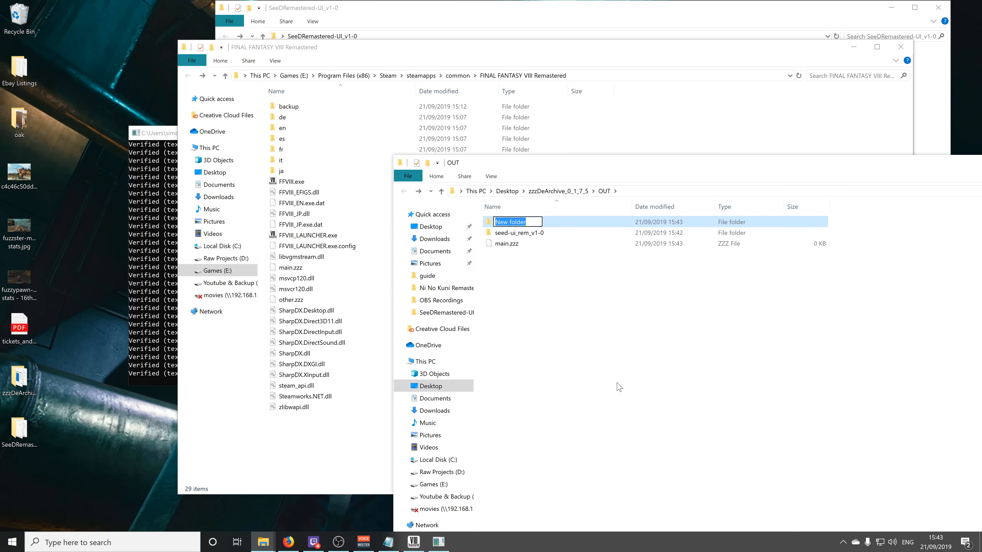
{"action": "type", "text": "seed-ui-hitech_rem_v1-0"}
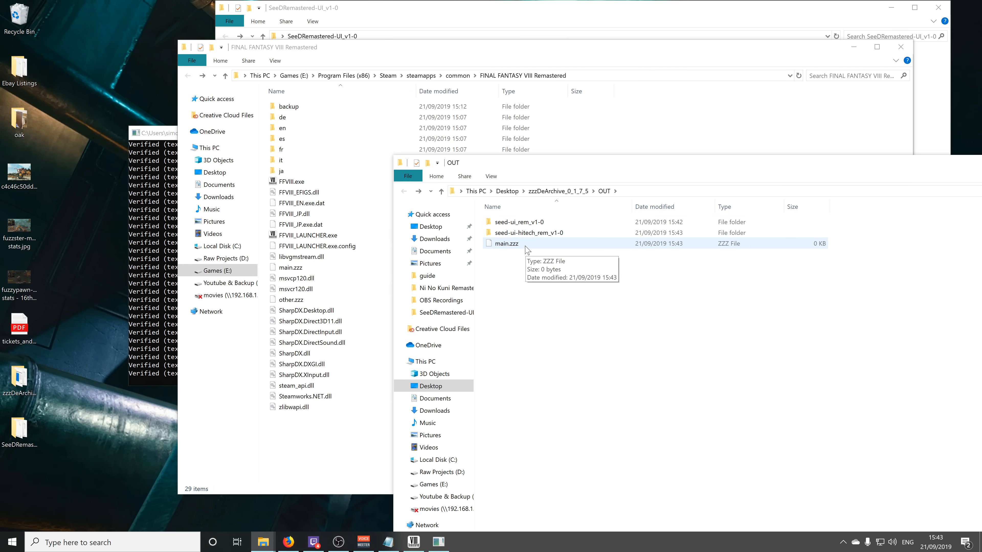
{"action": "mouse_move", "coordinate": [530, 233]}
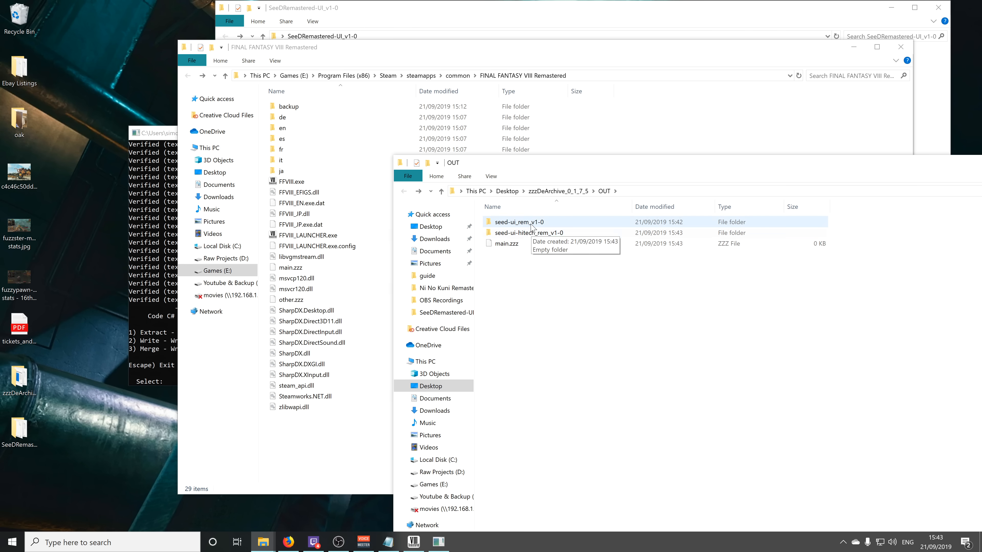
{"action": "left_click", "coordinate": [530, 232]}
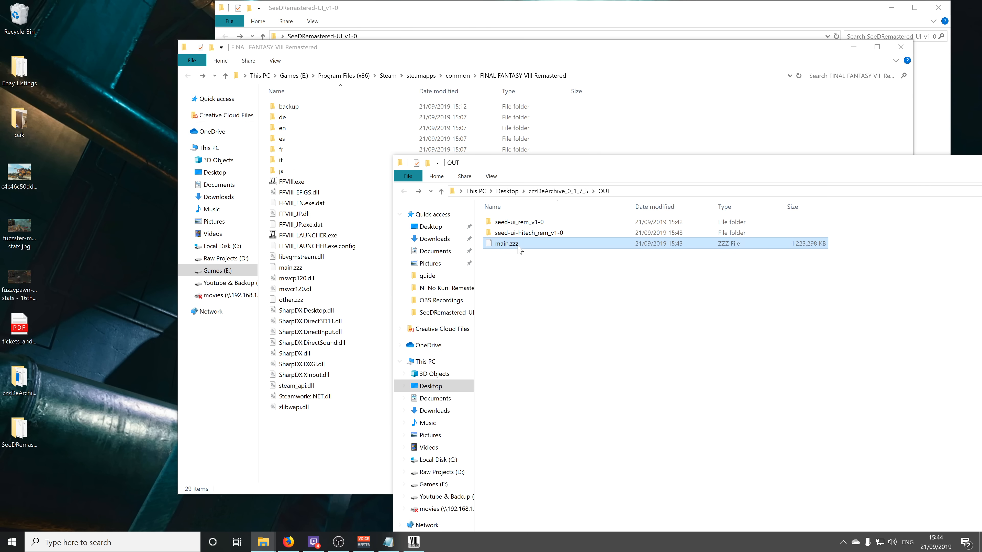
{"action": "left_click", "coordinate": [528, 232]}
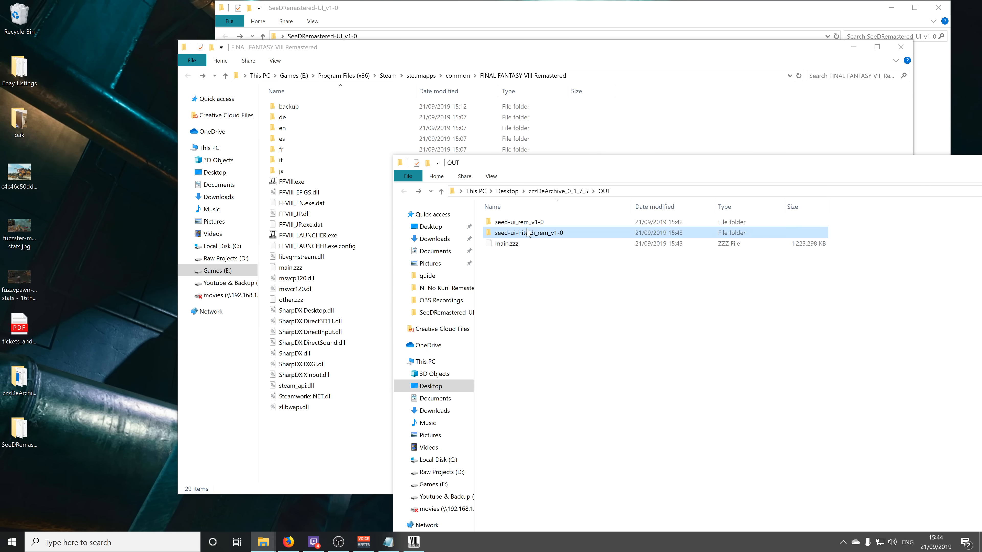
{"action": "double_click", "coordinate": [529, 233]}
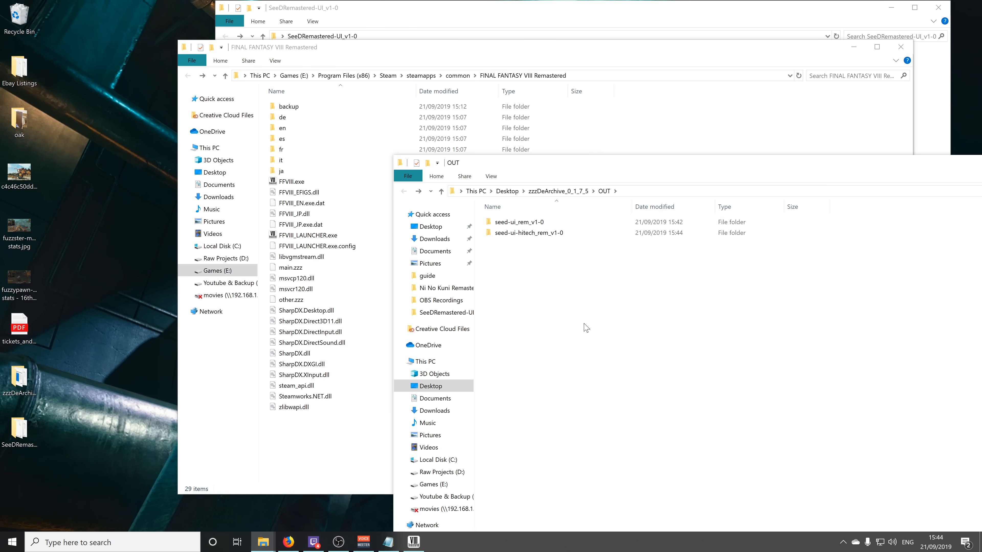
Copy the merged main.zzz from the seed-ui-hitech_rem_v1-0 folder.
{"action": "left_click", "coordinate": [530, 232]}
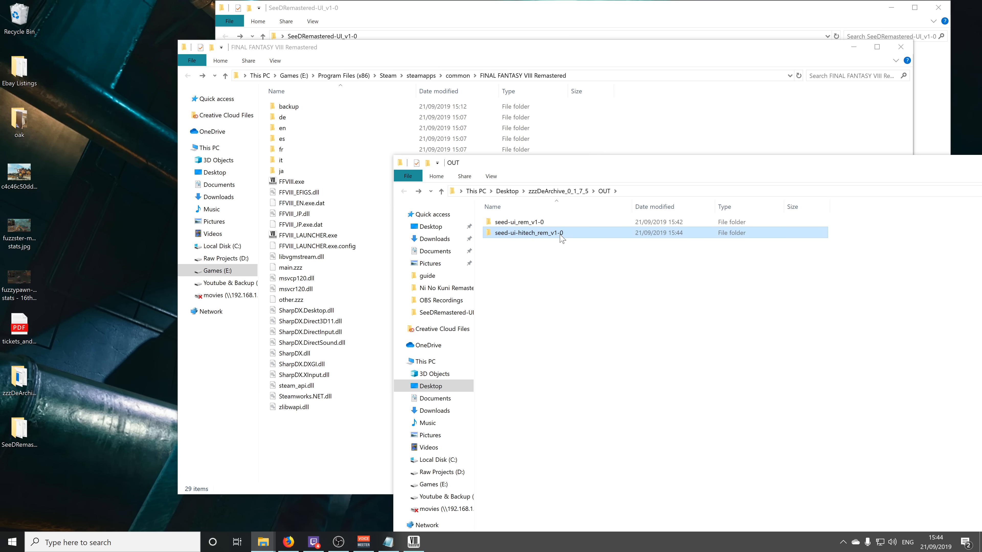
{"action": "double_click", "coordinate": [530, 233]}
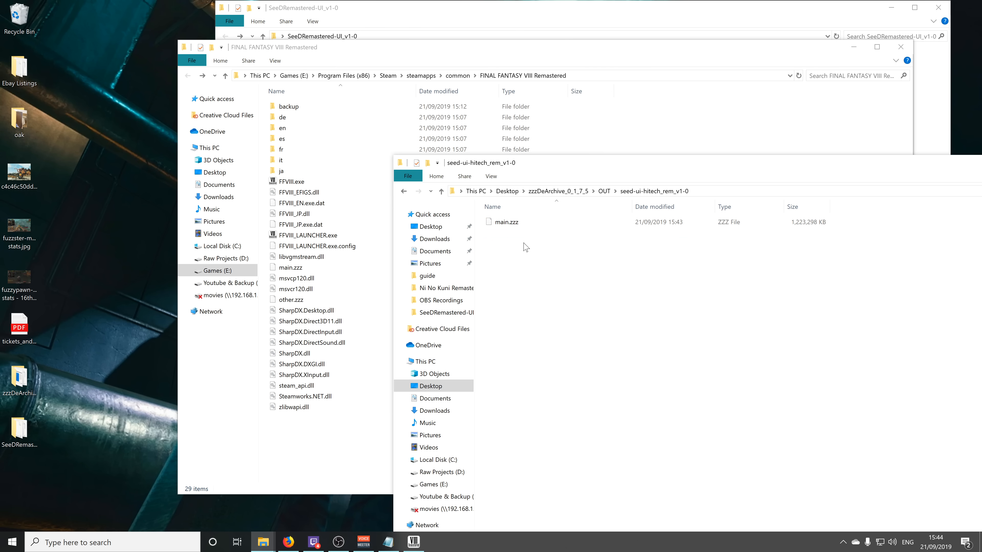
{"action": "right_click", "coordinate": [502, 221]}
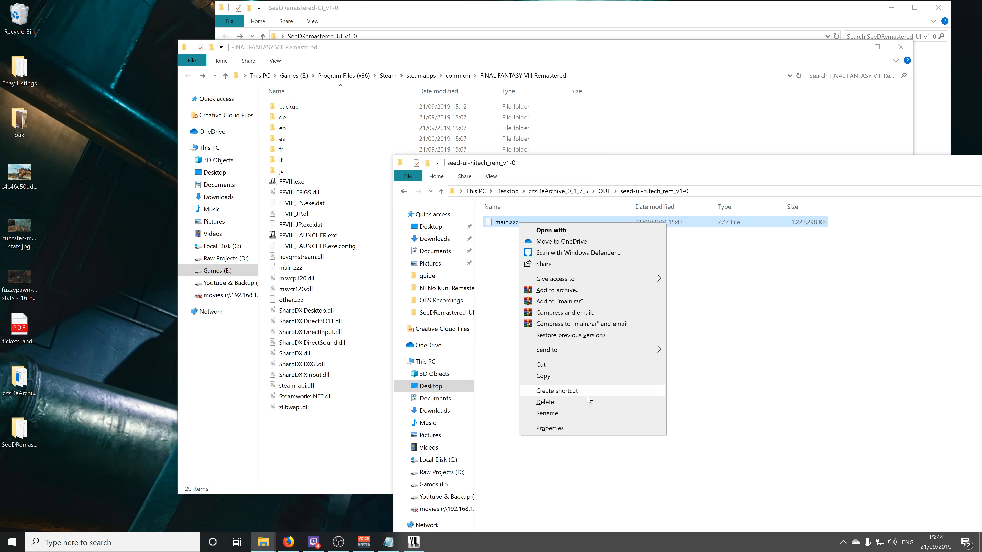
{"action": "mouse_move", "coordinate": [739, 371]}
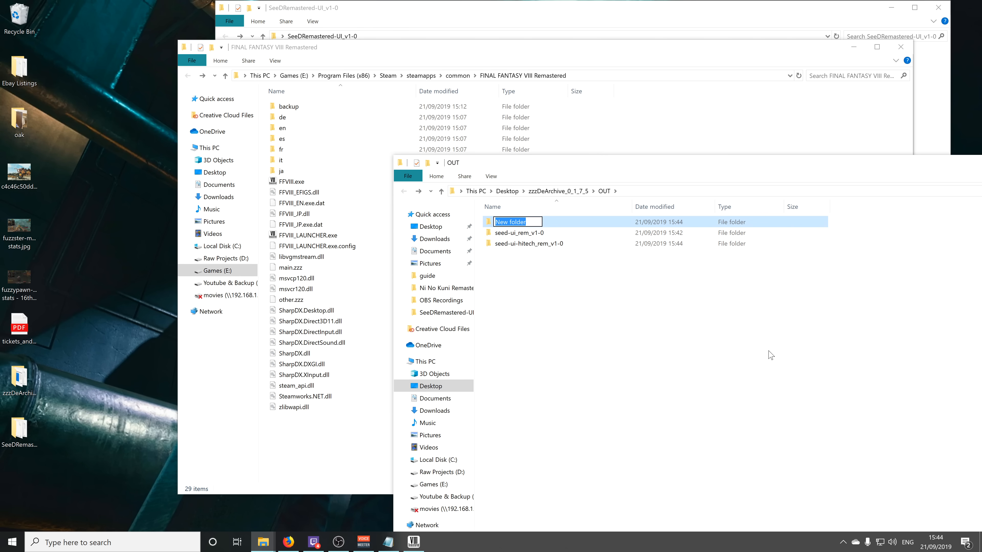
Create an 'original' folder in OUT holding a copy of the game's backup main.zzz.
{"action": "type", "text": "original"}
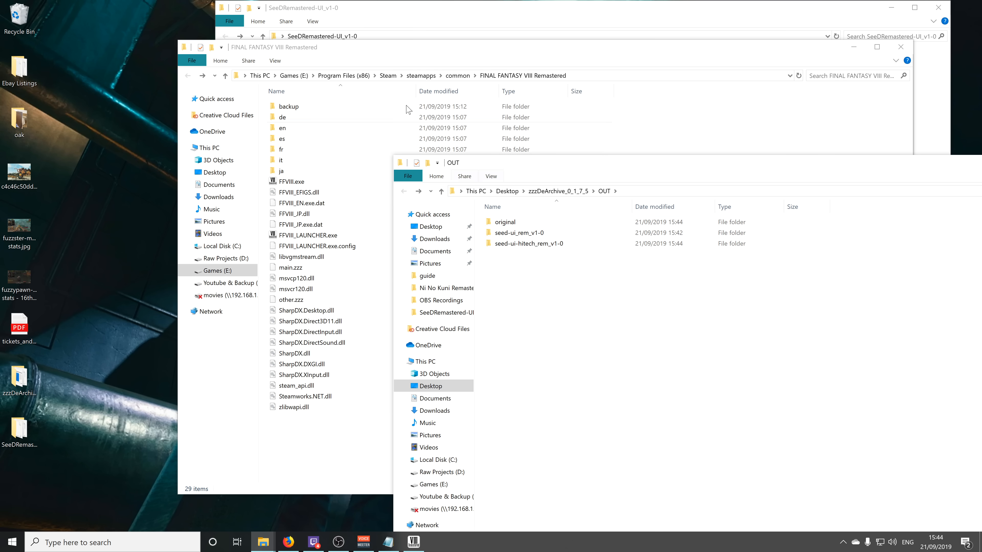
{"action": "right_click", "coordinate": [290, 105]}
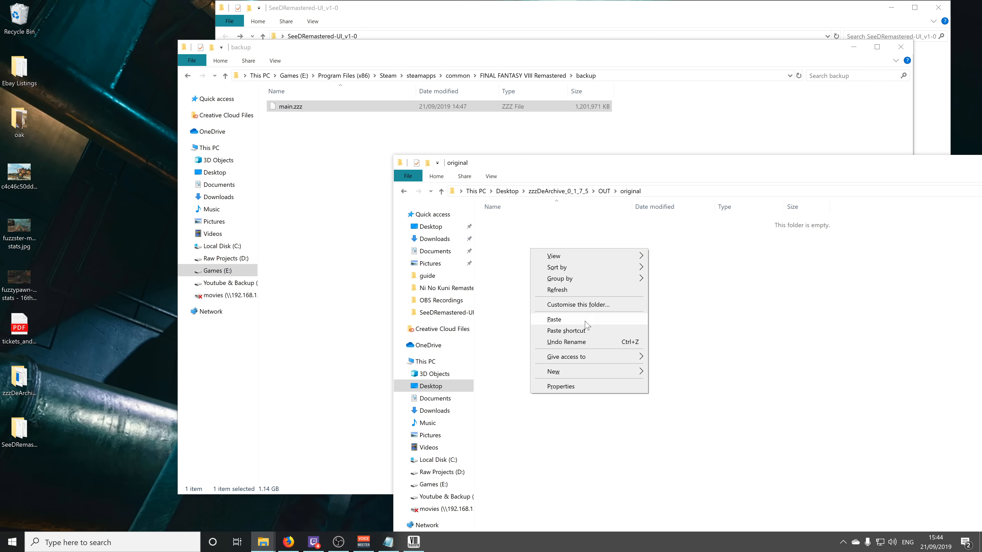
{"action": "left_click", "coordinate": [552, 319]}
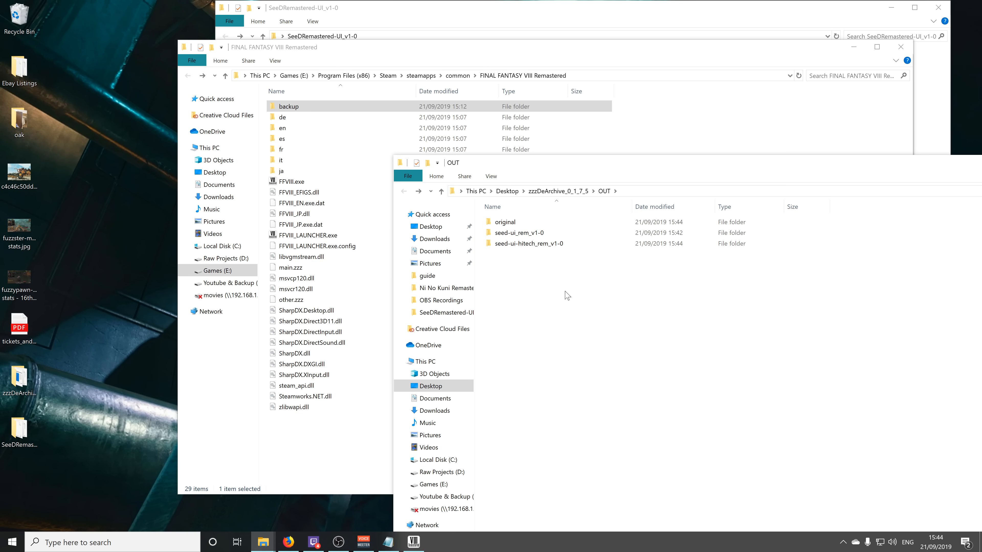
Paste the hitech merged main.zzz into the FINAL FANTASY VIII Remastered folder, replacing the existing file.
{"action": "left_click", "coordinate": [527, 244]}
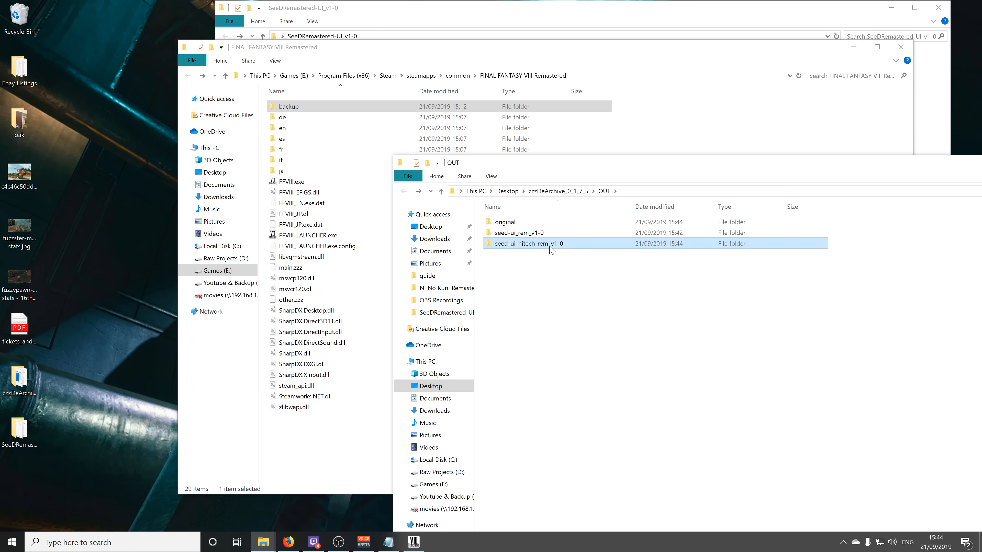
{"action": "double_click", "coordinate": [526, 244]}
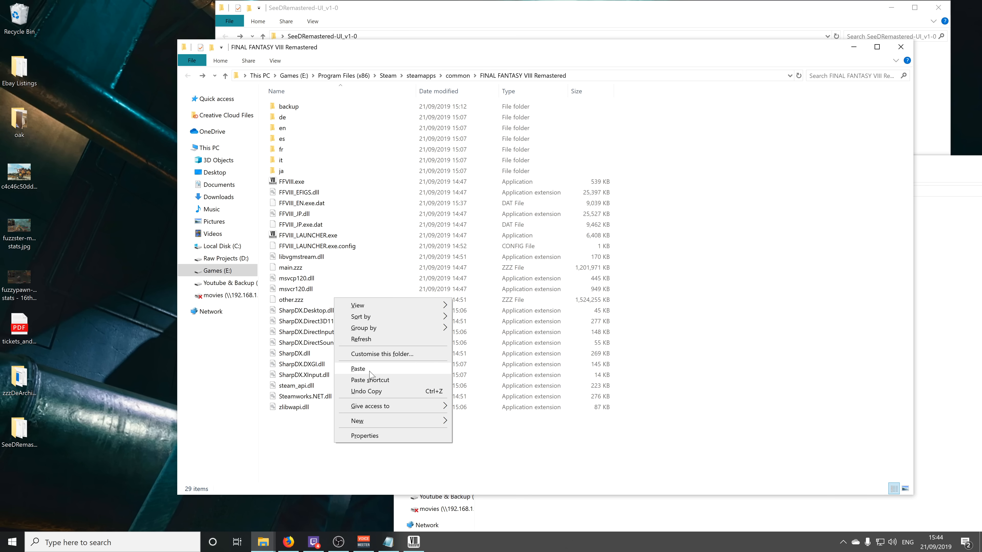
{"action": "left_click", "coordinate": [358, 368]}
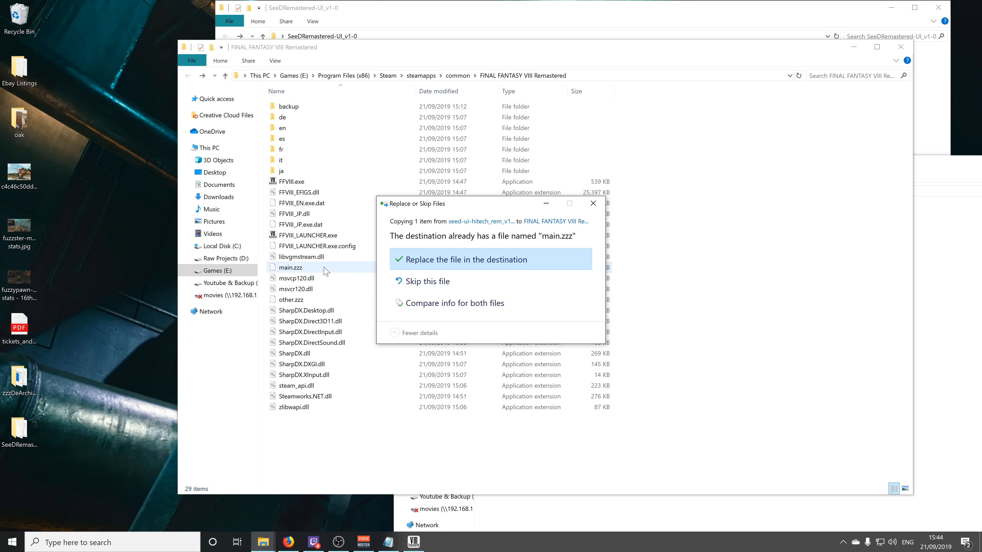
{"action": "left_click", "coordinate": [465, 259]}
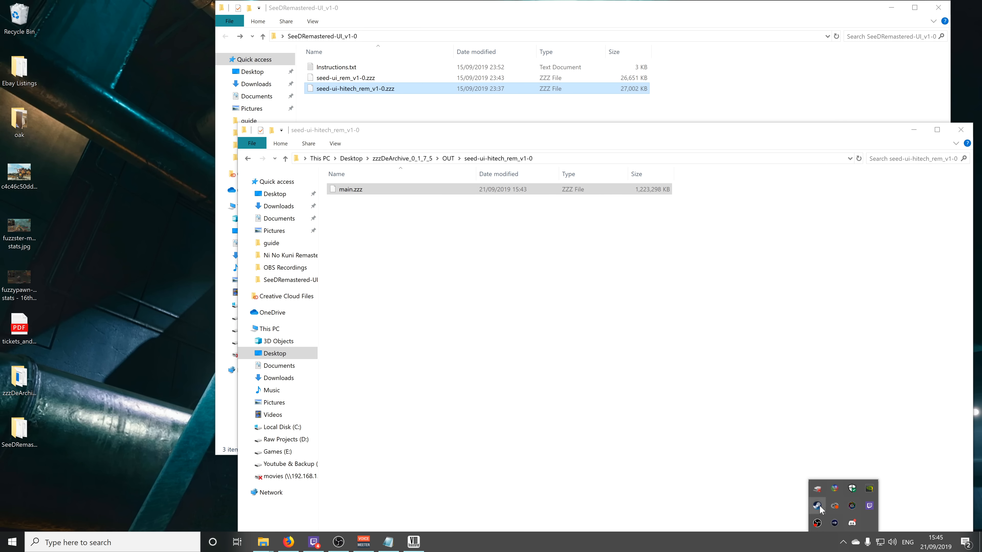
Launch FINAL FANTASY VIII - REMASTERED from Steam to reach its main menu.
{"action": "left_click", "coordinate": [818, 505]}
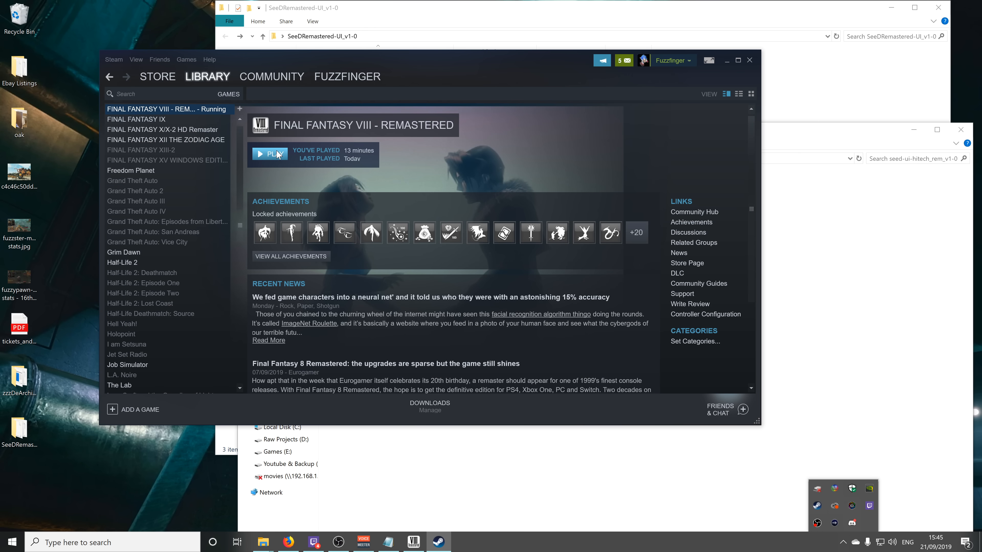
{"action": "left_click", "coordinate": [269, 153]}
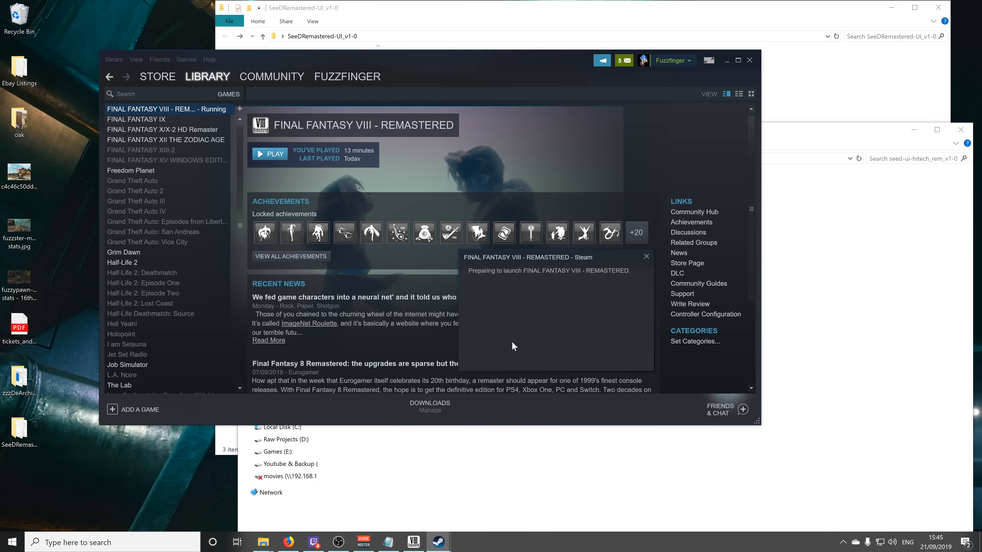
{"action": "mouse_move", "coordinate": [510, 346]}
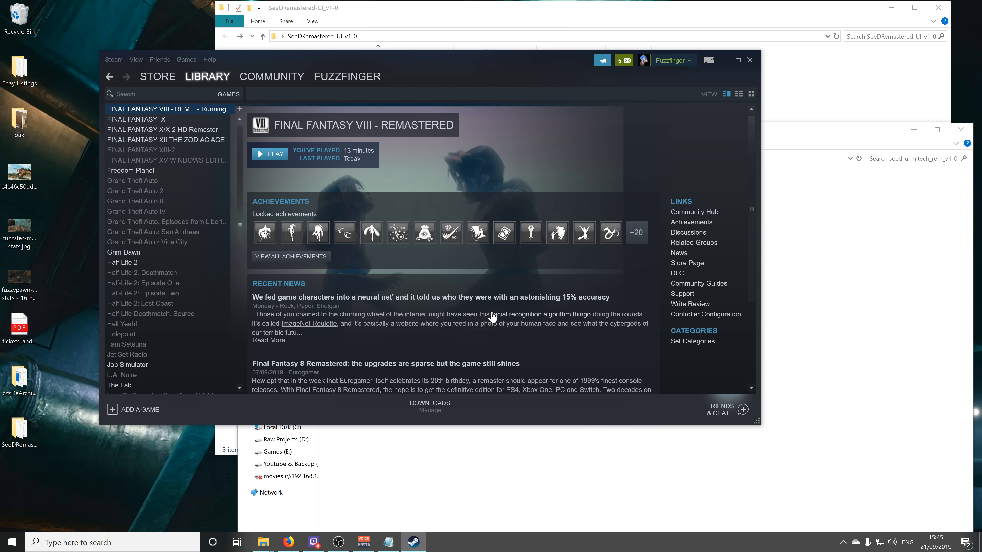
{"action": "left_click", "coordinate": [270, 153]}
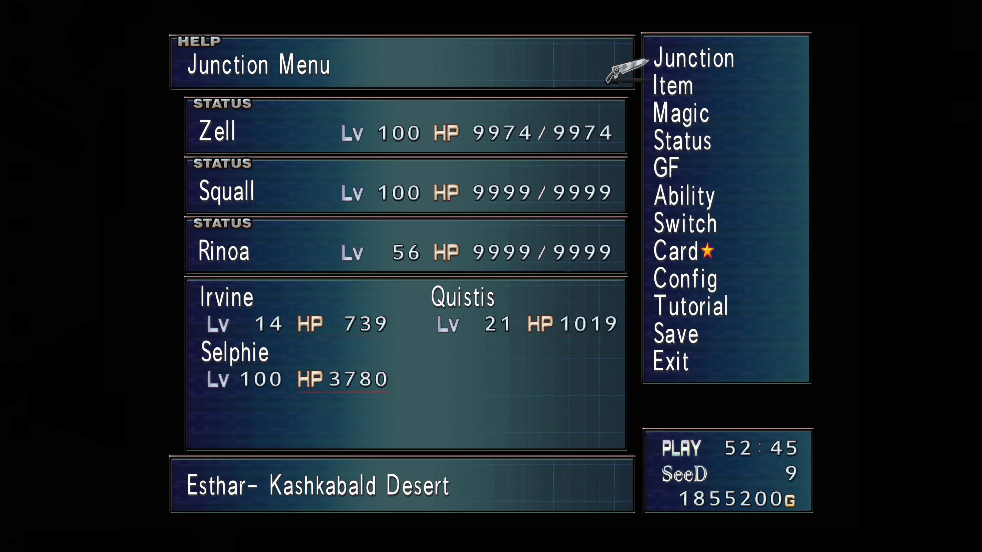
{"action": "mouse_move", "coordinate": [663, 114]}
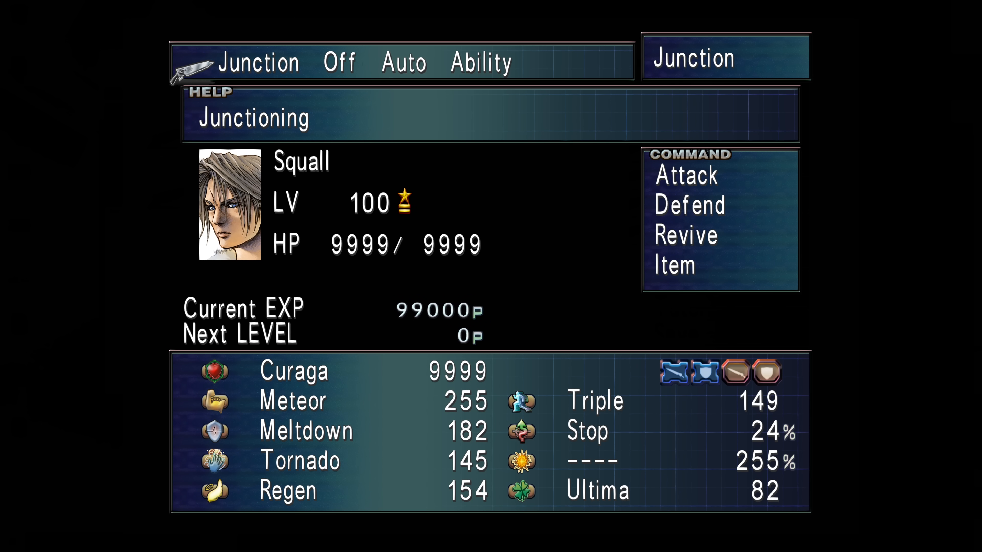
View Squall's junction screen in the hitech interface, then return to the desktop.
{"action": "key", "text": "Escape"}
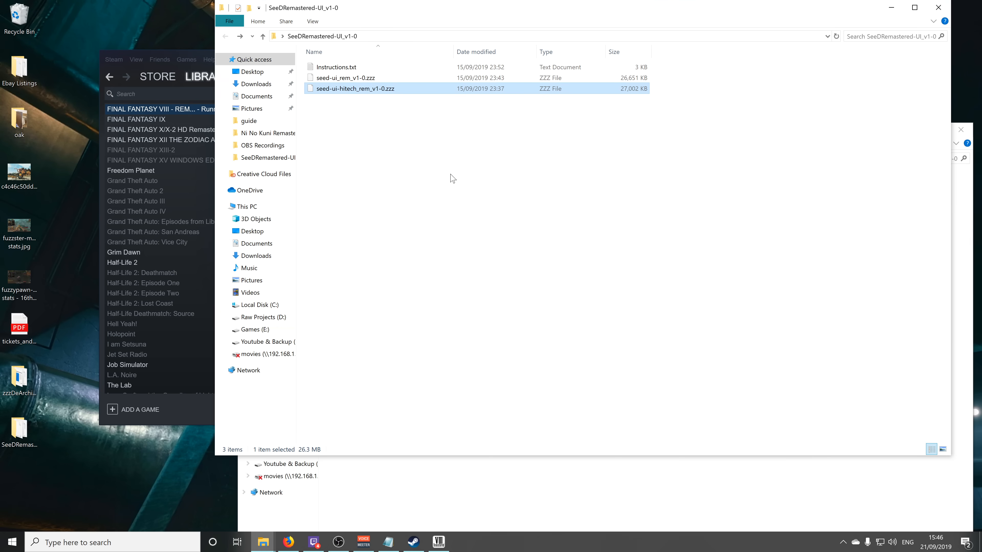
Paste the seed-ui-rem_v1-0 main.zzz into the game folder, replacing the hitech one.
{"action": "left_click", "coordinate": [370, 378]}
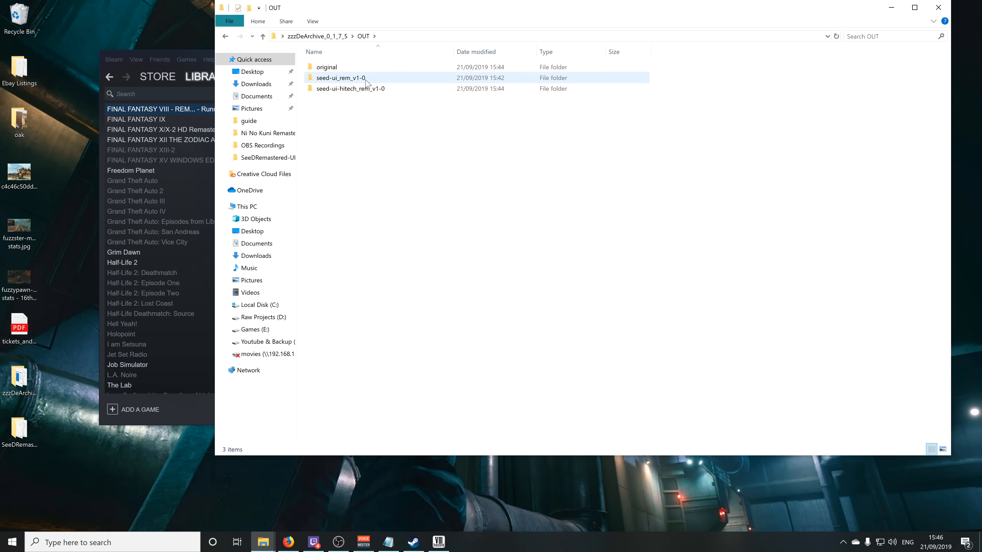
{"action": "double_click", "coordinate": [338, 77]}
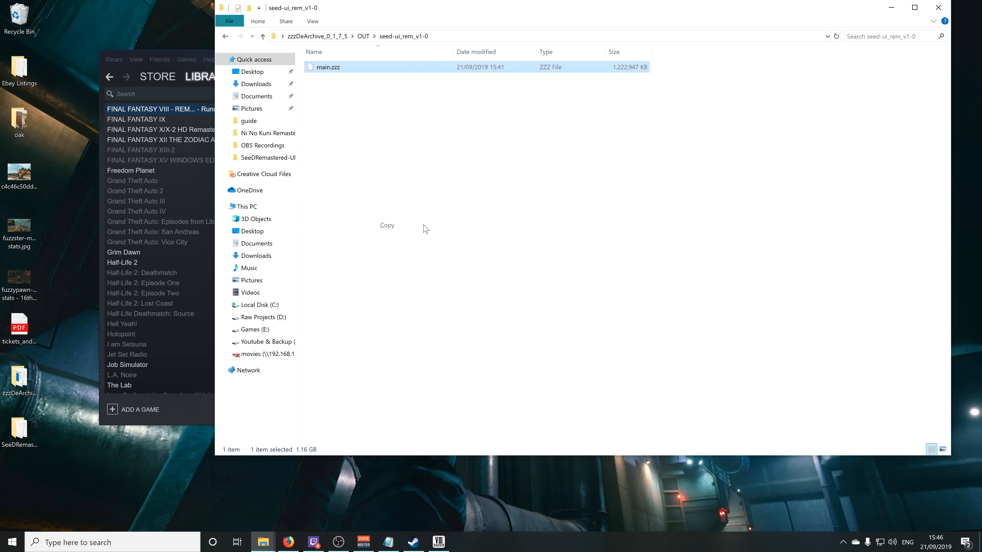
{"action": "mouse_move", "coordinate": [262, 542]}
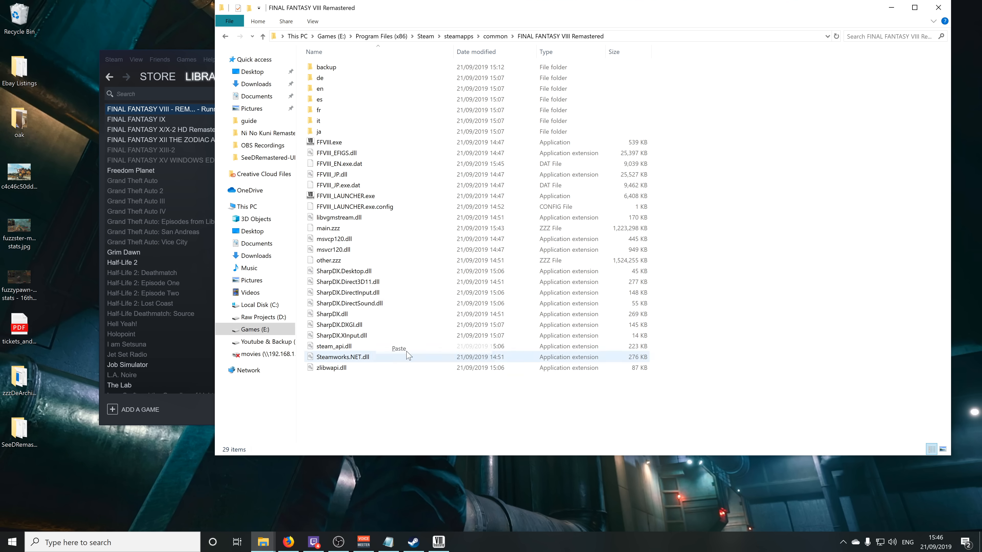
{"action": "left_click", "coordinate": [328, 228]}
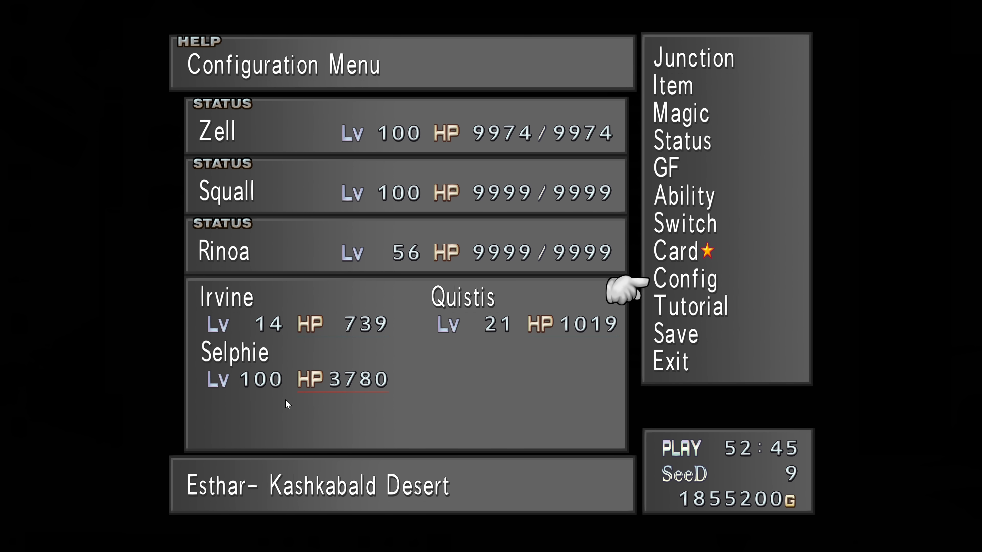
{"action": "mouse_move", "coordinate": [670, 360]}
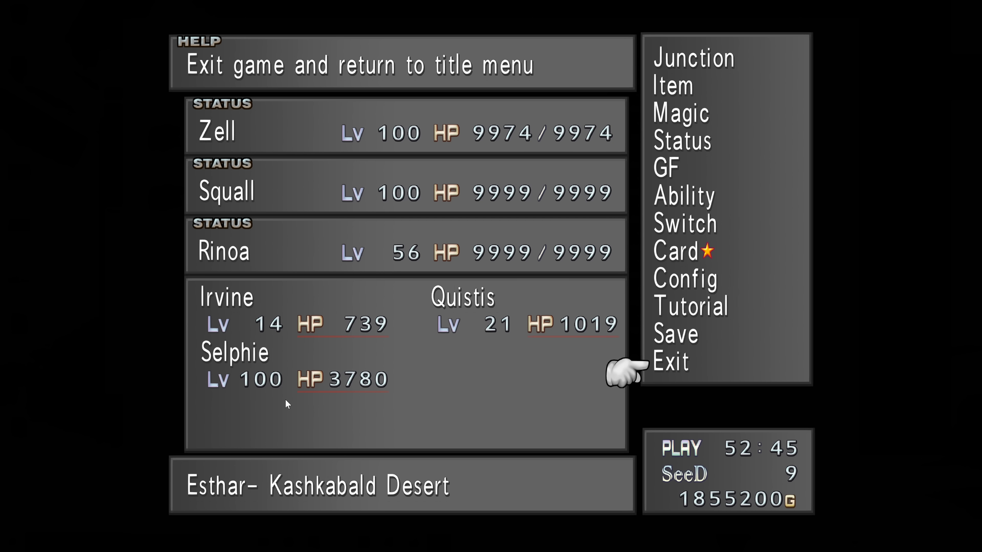